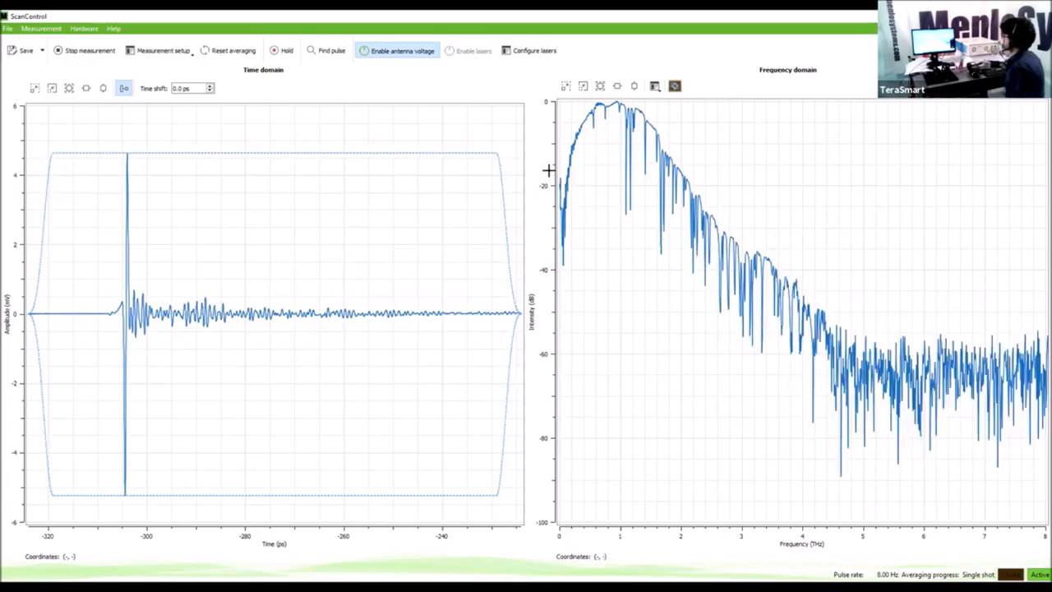
pyautogui.moveTo(605, 137)
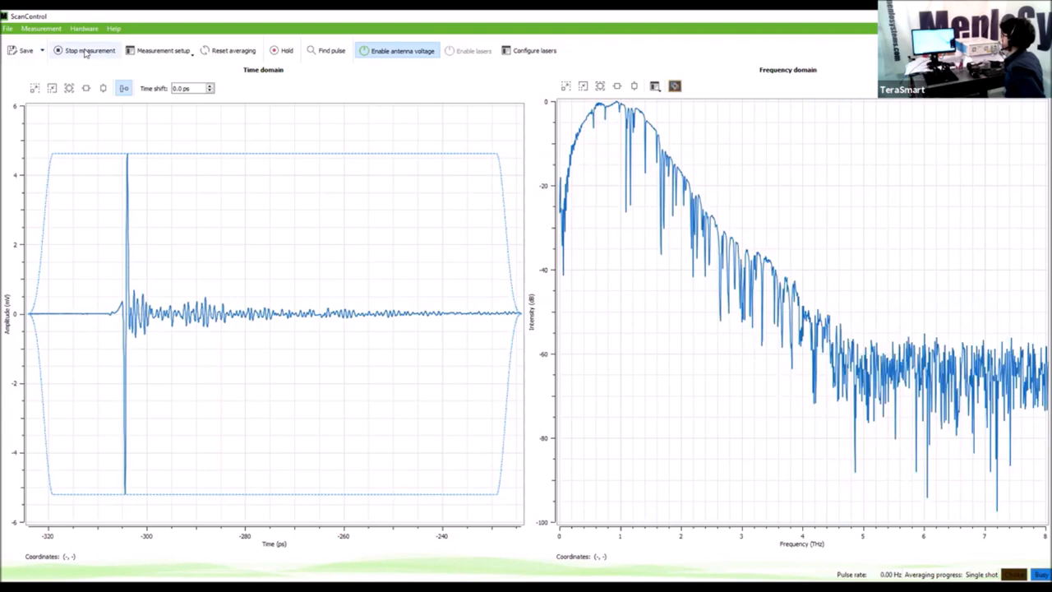
# Set No. of averages in Measurement setup to a multi-trace value.
pyautogui.click(165, 50)
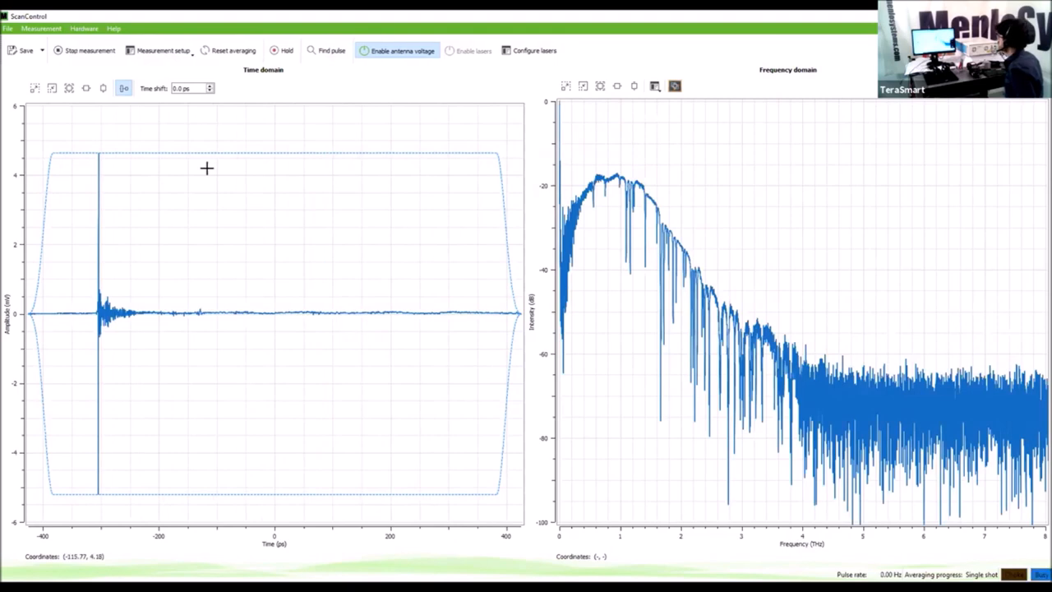
pyautogui.moveTo(306, 215)
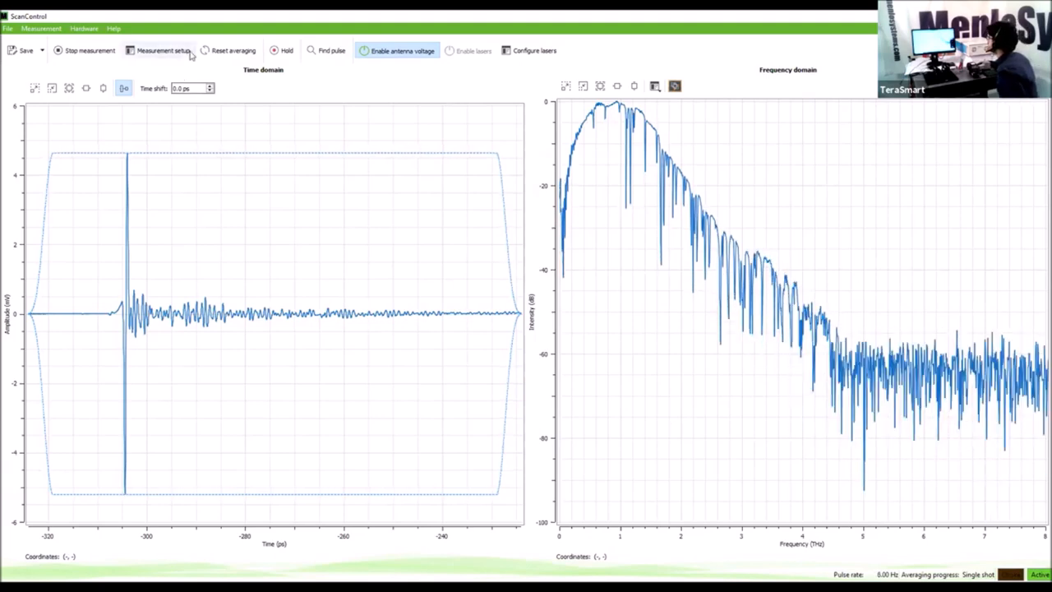
pyautogui.click(162, 49)
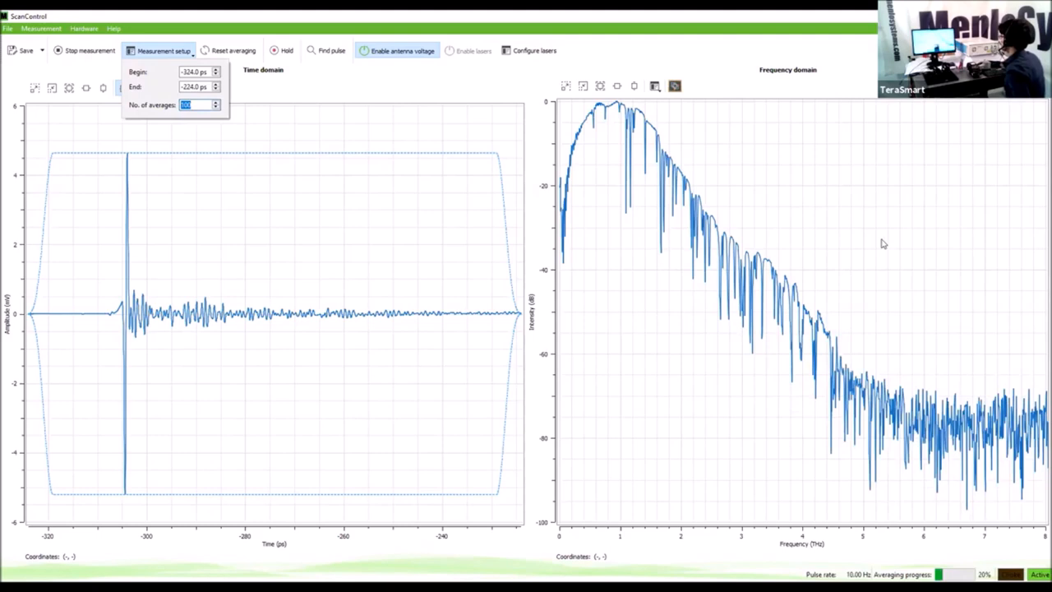
pyautogui.click(163, 50)
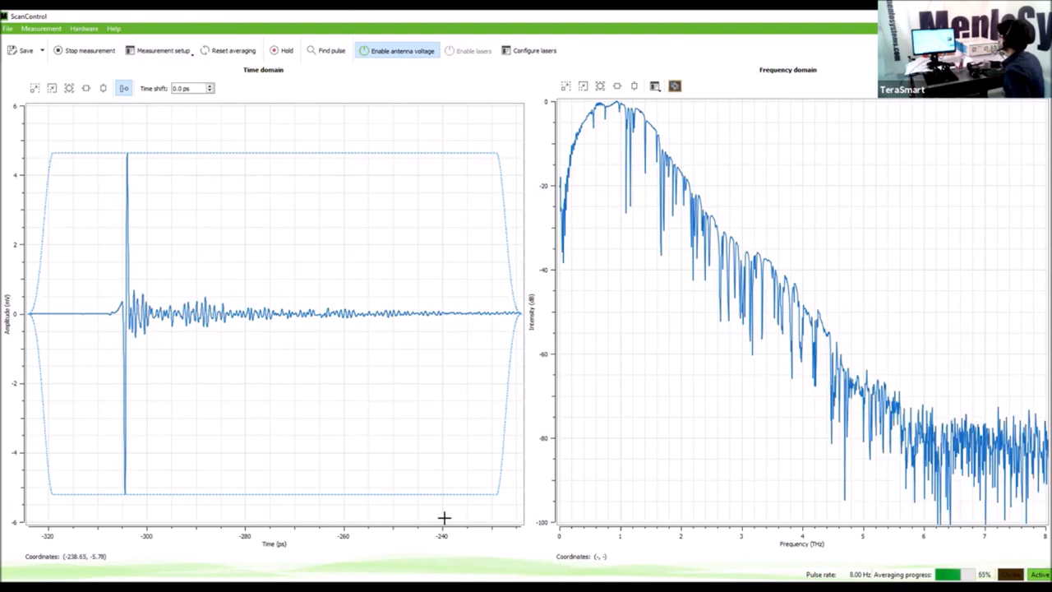
# Hold the averaged trace and set No. of averages back to Single shot.
pyautogui.click(233, 50)
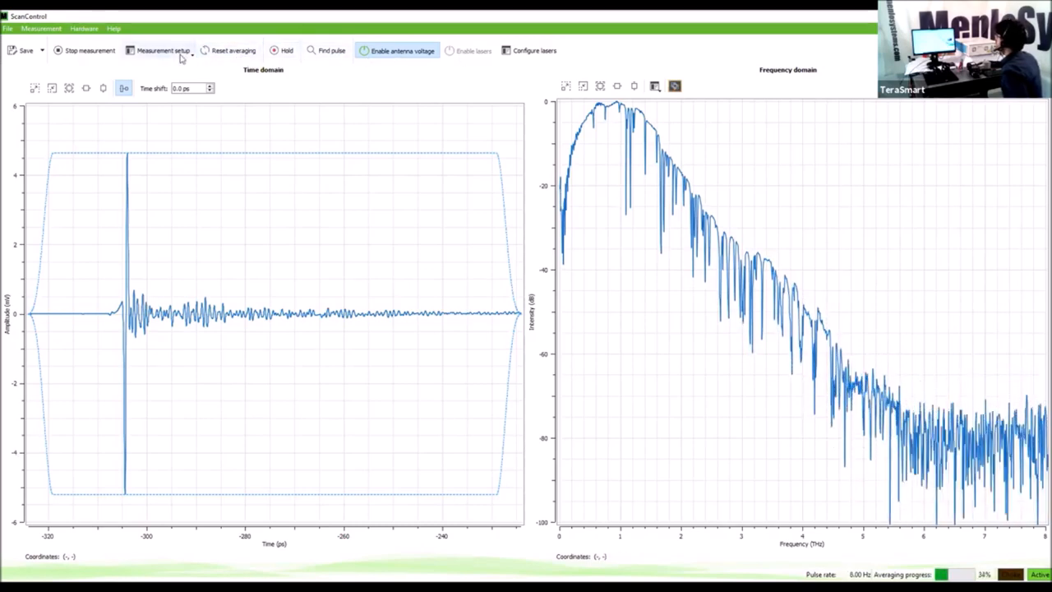
pyautogui.click(165, 49)
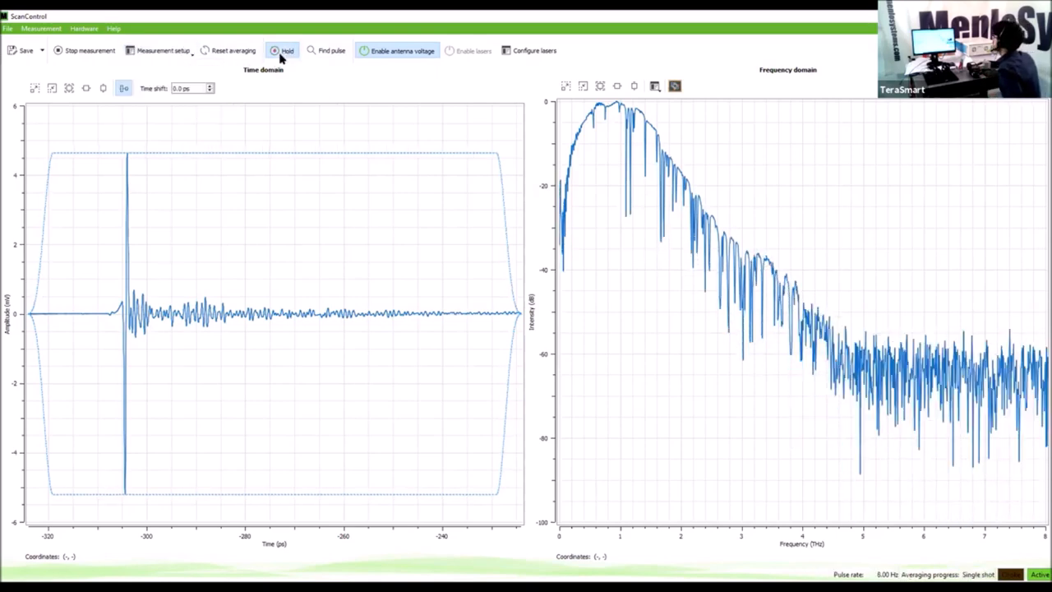
pyautogui.moveTo(599, 289)
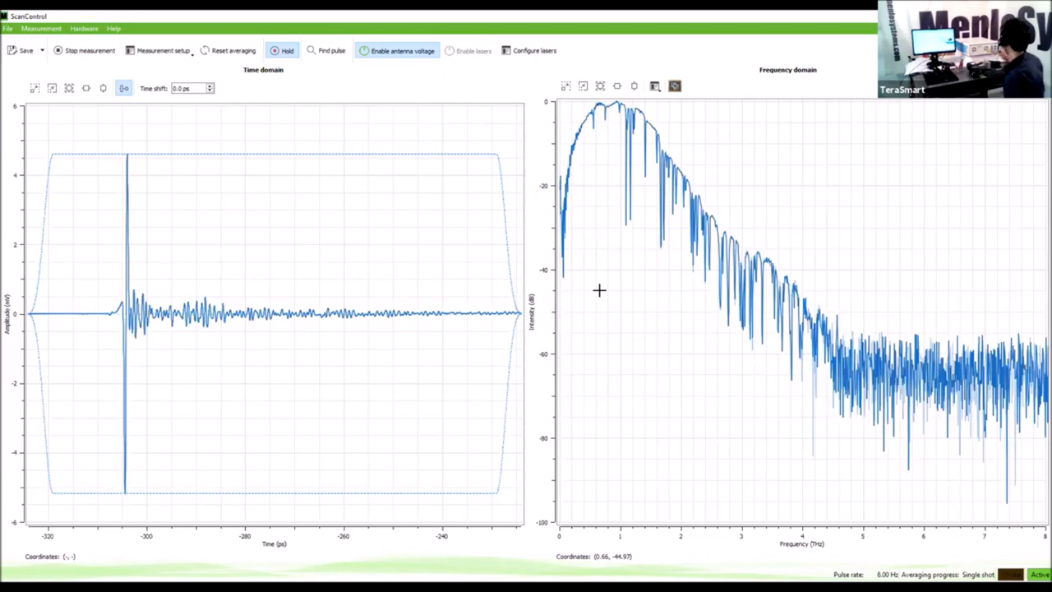
pyautogui.click(165, 49)
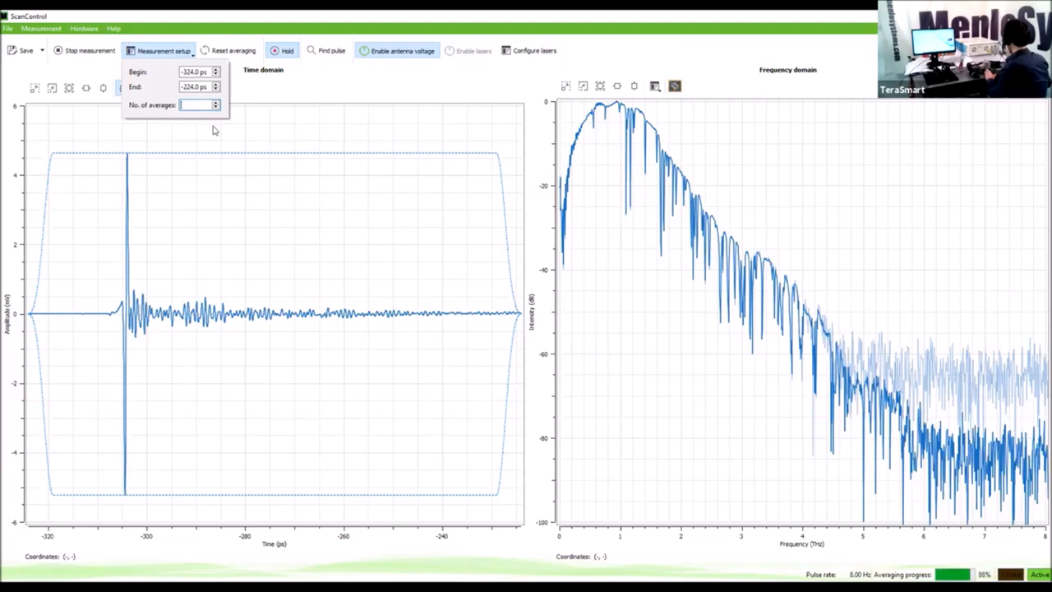
pyautogui.click(197, 105)
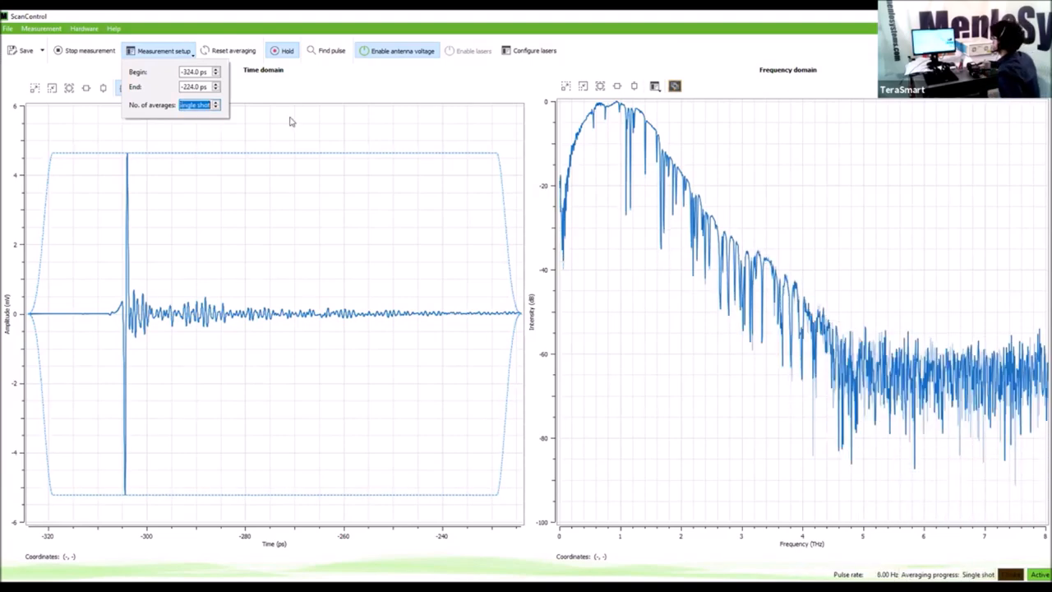
pyautogui.click(163, 49)
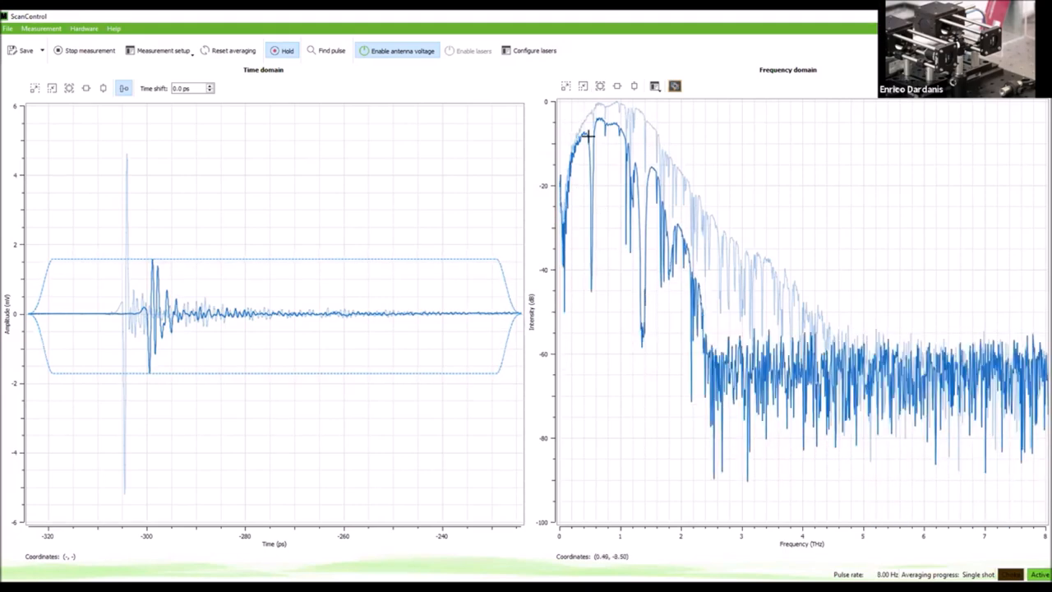
pyautogui.moveTo(641, 173)
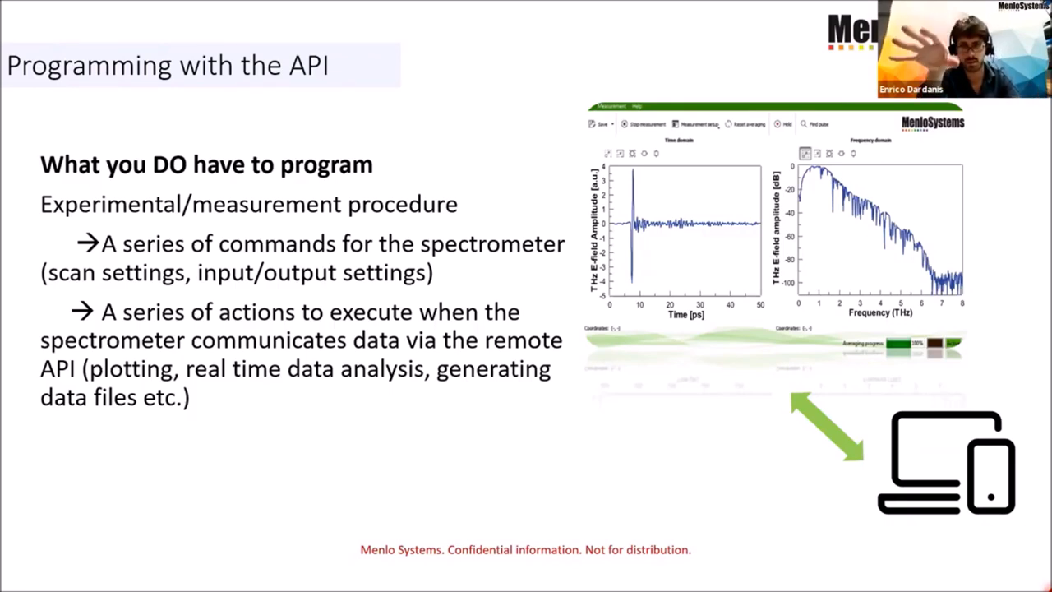
# Advance the slideshow to the 'Programming with the API' slide.
pyautogui.press('right')
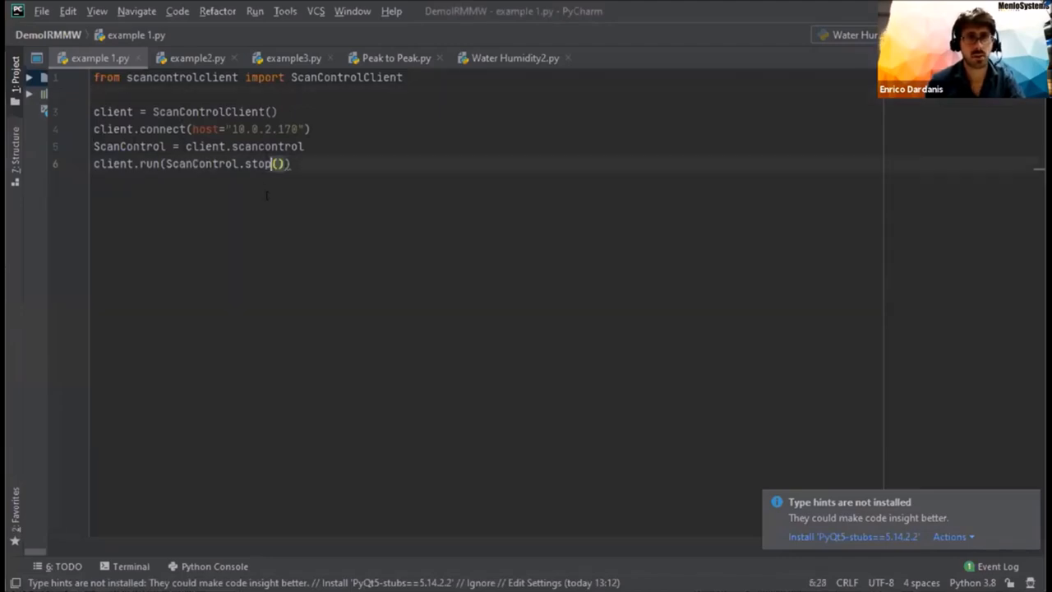
# Run example 1.py with ScanControl.start() so it reports Connected and exits cleanly.
pyautogui.press('Backspace')
pyautogui.write('art')
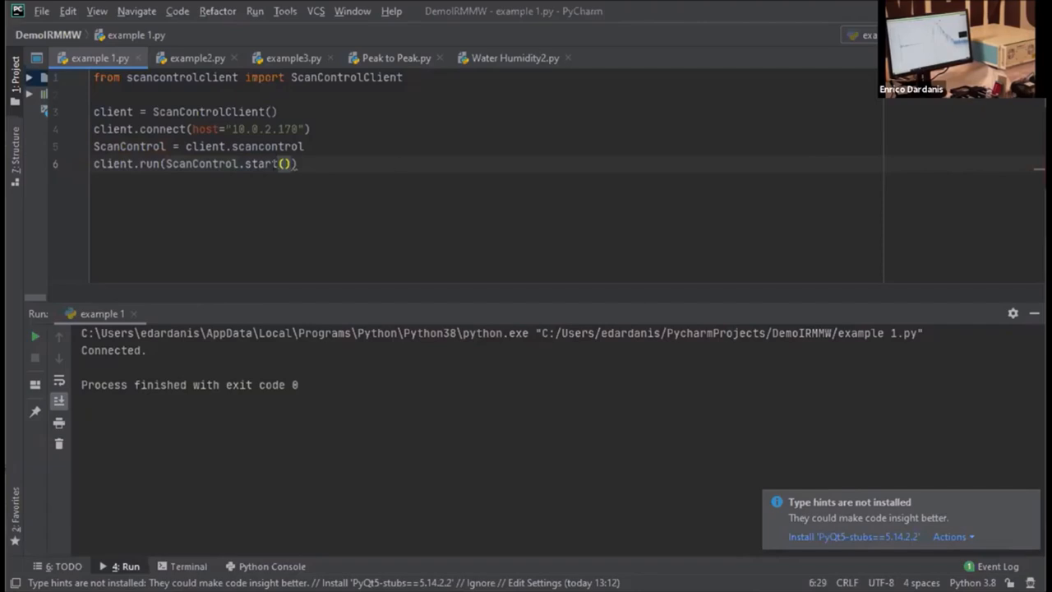
# Revert the last command to stop() and run 'example 1'.
pyautogui.press('BackSpace')
pyautogui.write('op')
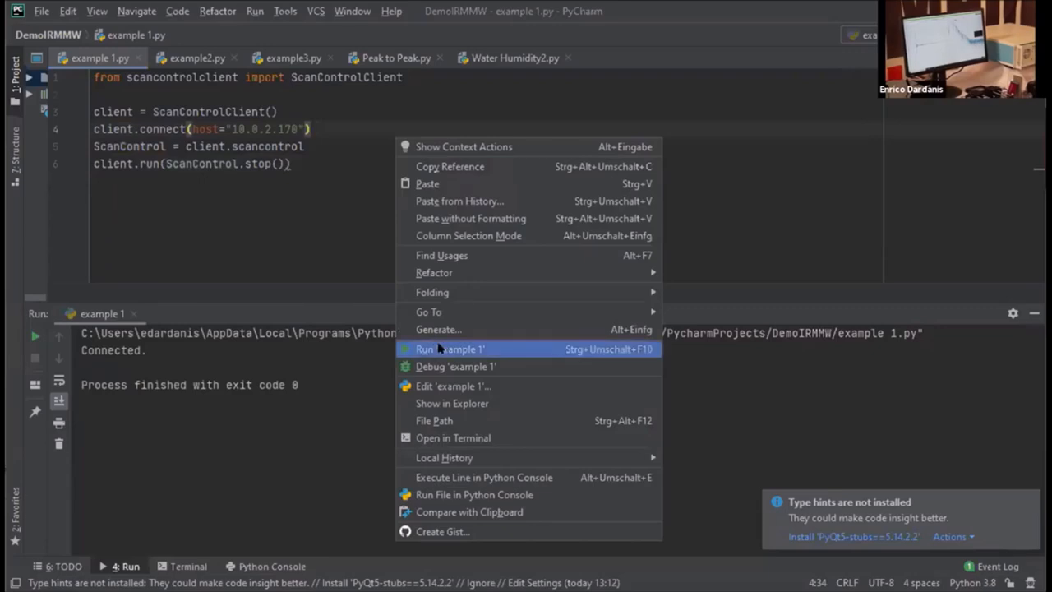
pyautogui.click(451, 349)
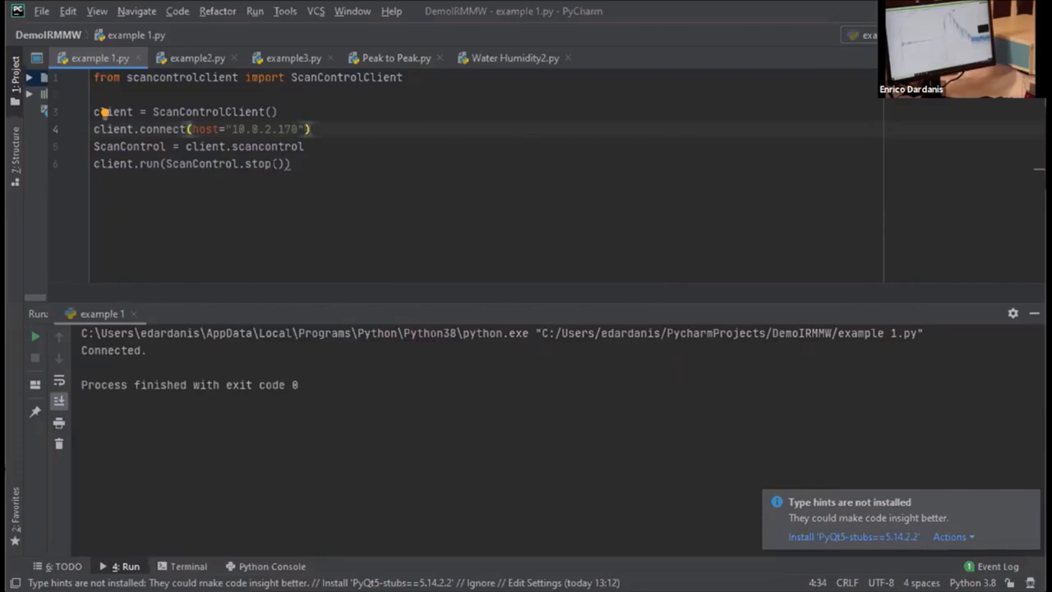
# Change the last command back to start() and launch the Example3 plotting client.
pyautogui.write('start')
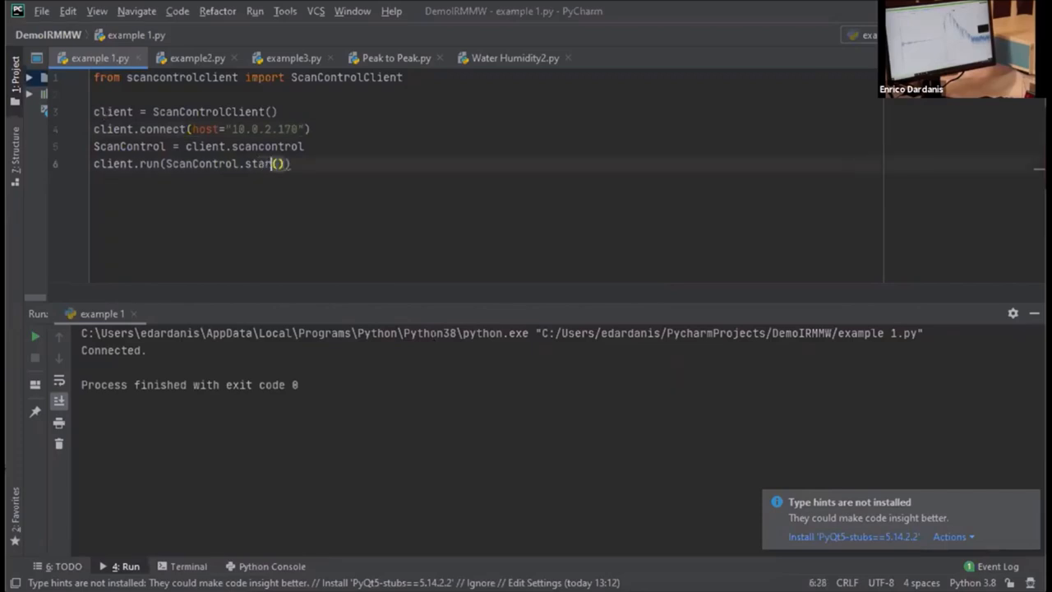
pyautogui.click(312, 128)
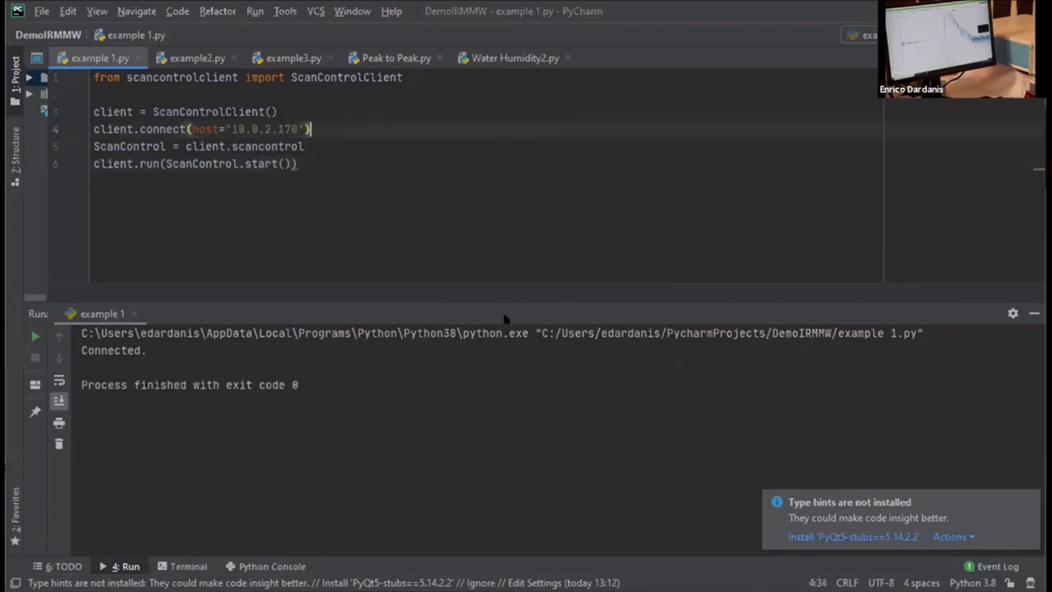
pyautogui.click(34, 337)
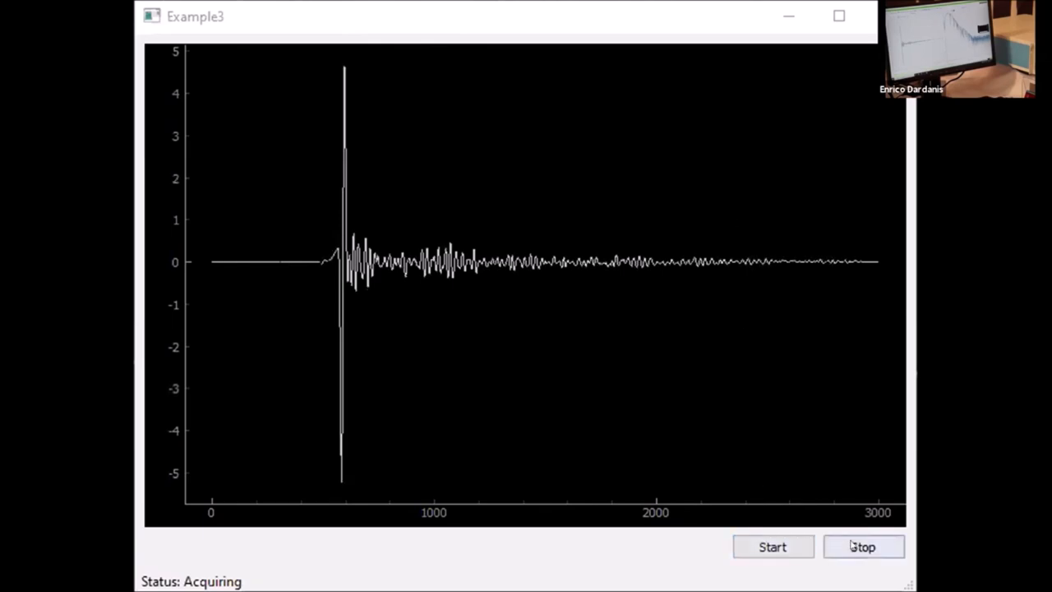
# Stop the Example3 acquisition, restart it to plot the THz pulse, then stop again.
pyautogui.click(863, 546)
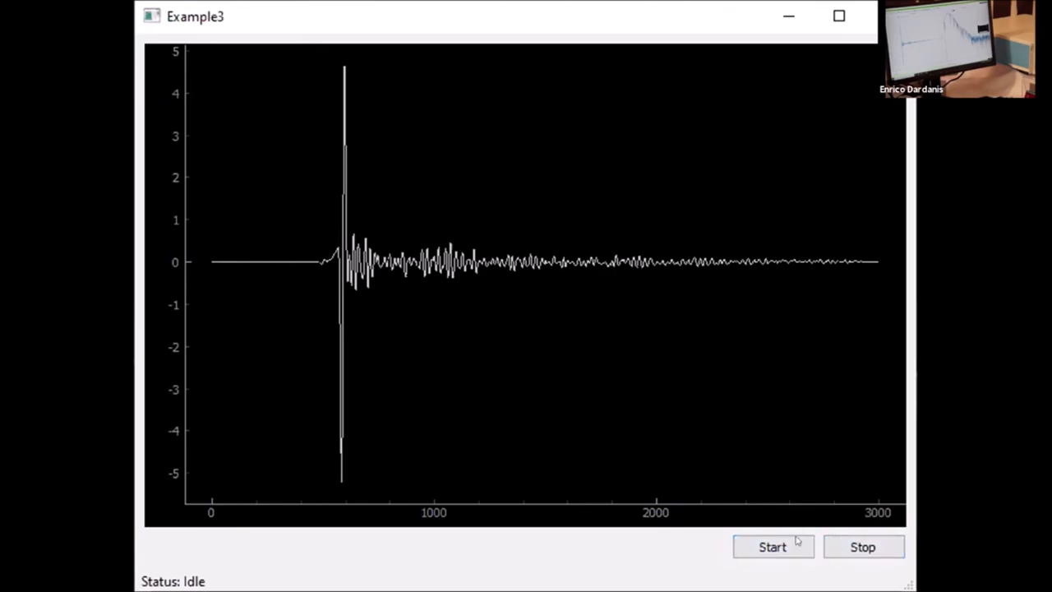
pyautogui.moveTo(743, 437)
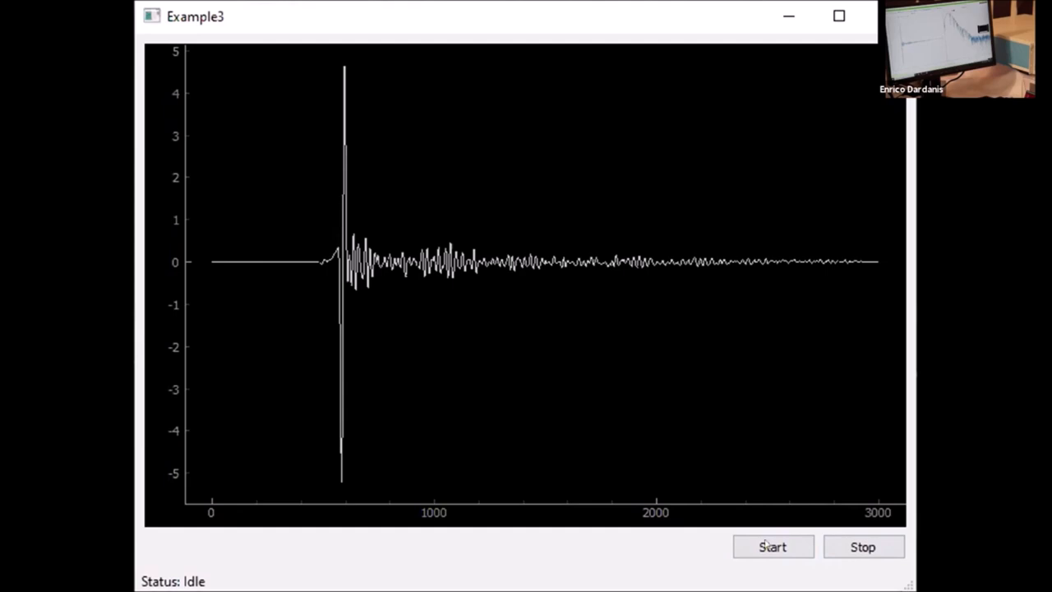
pyautogui.click(773, 546)
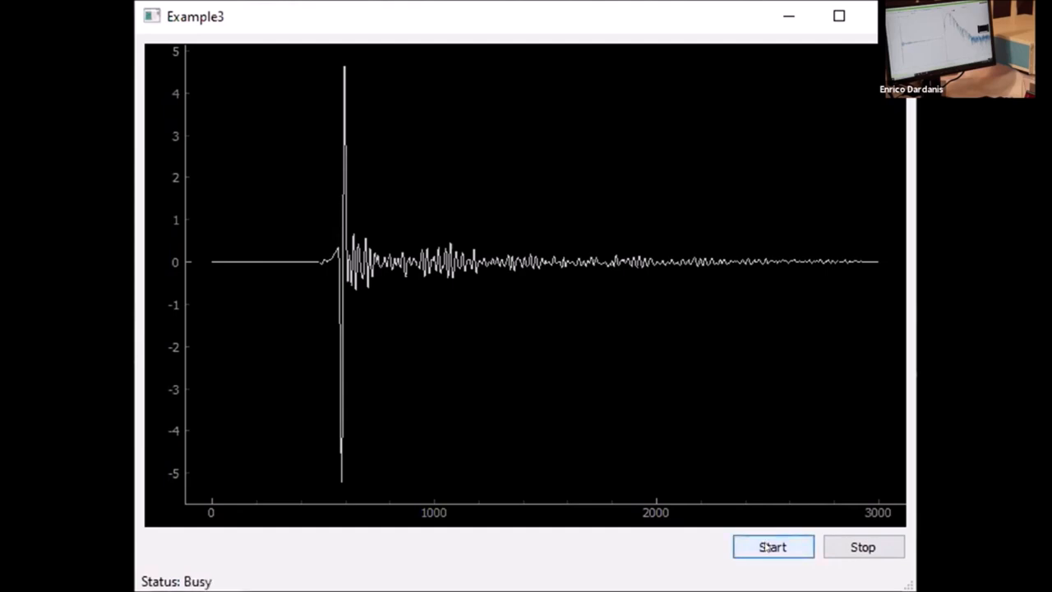
pyautogui.click(773, 546)
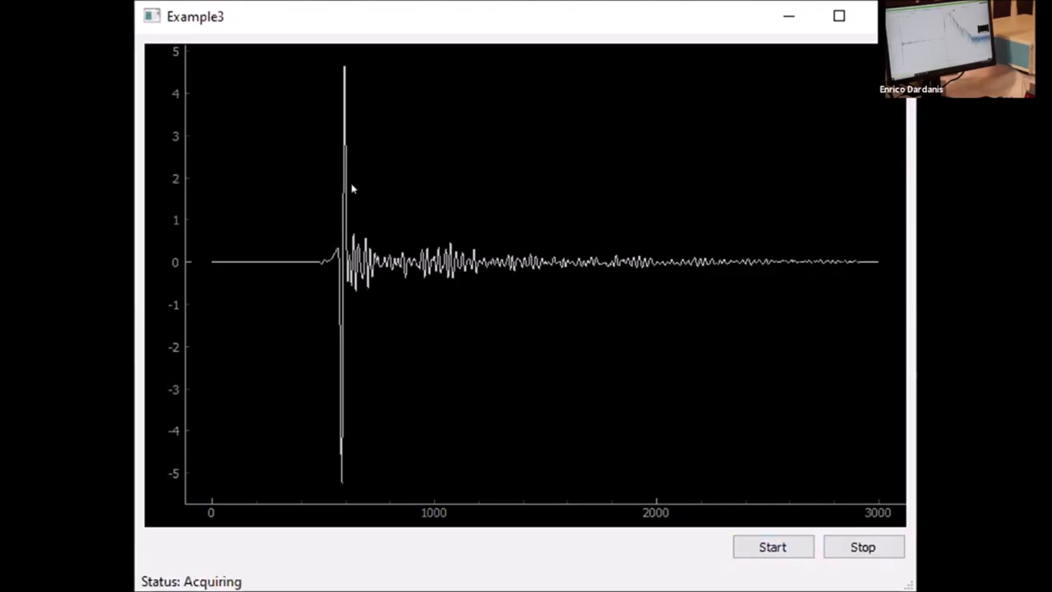
pyautogui.moveTo(243, 398)
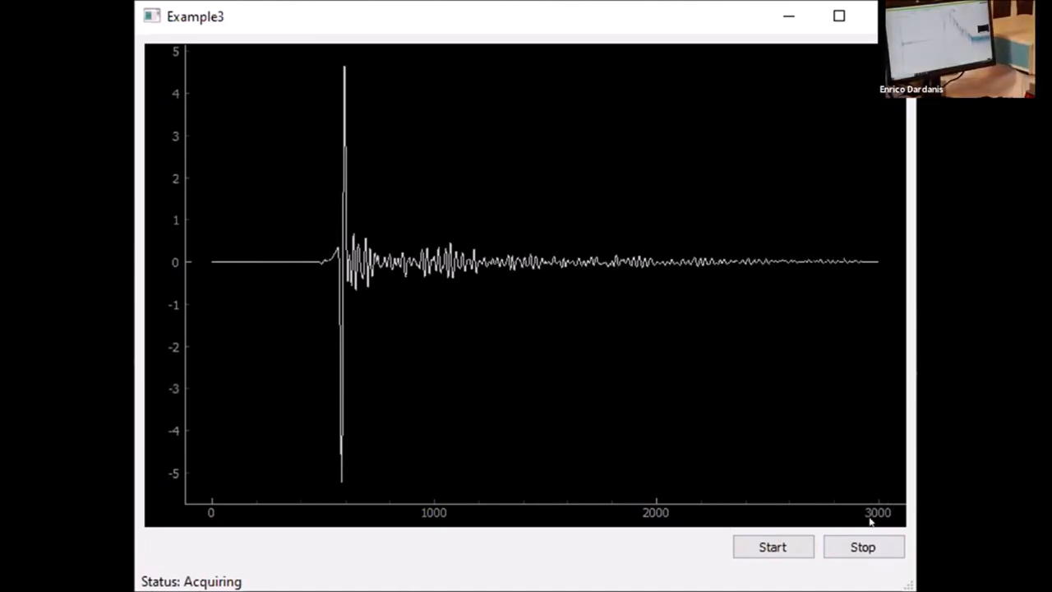
pyautogui.moveTo(262, 365)
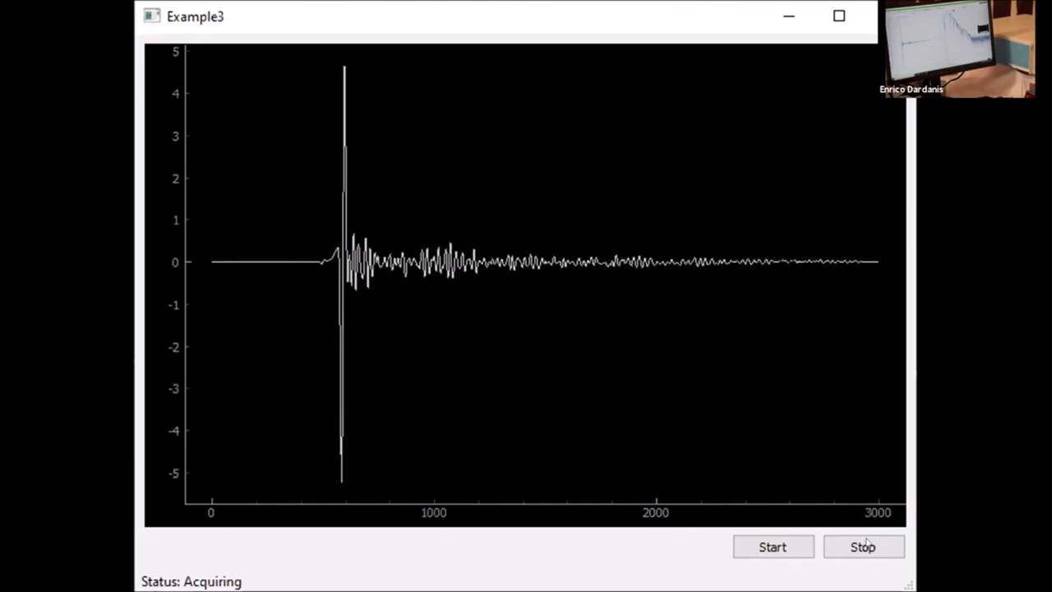
pyautogui.click(863, 546)
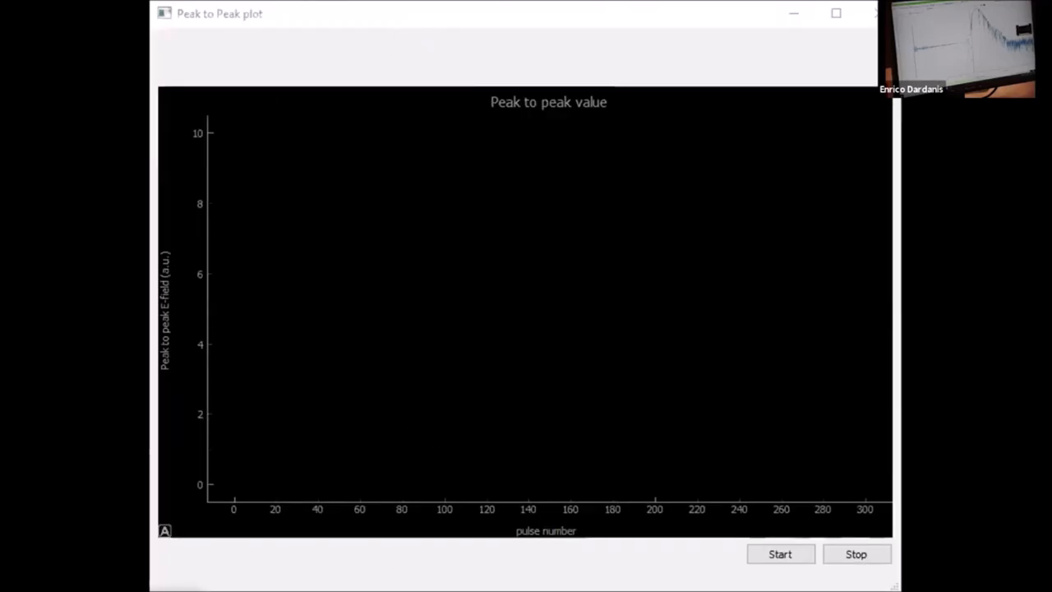
pyautogui.moveTo(723, 500)
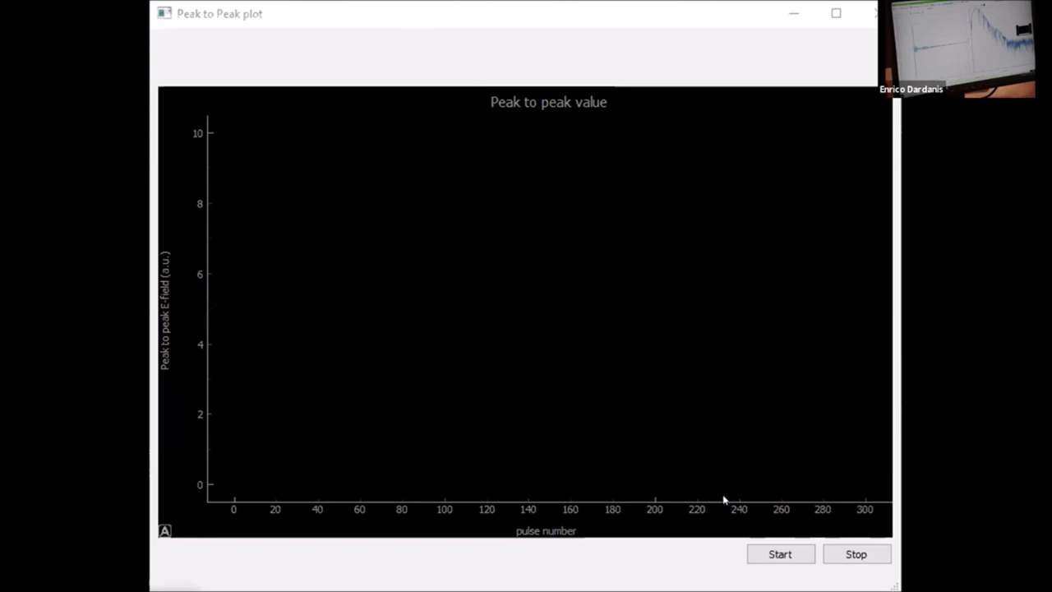
# Launch the Peak to Peak plot GUI with its empty value-vs-pulse chart.
pyautogui.click(779, 553)
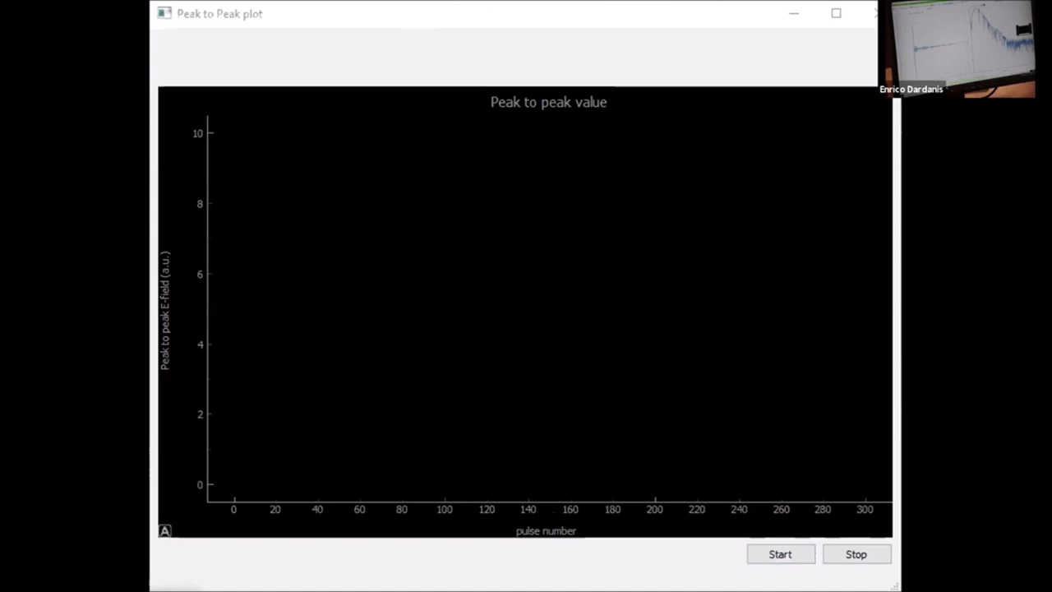
pyautogui.moveTo(726, 158)
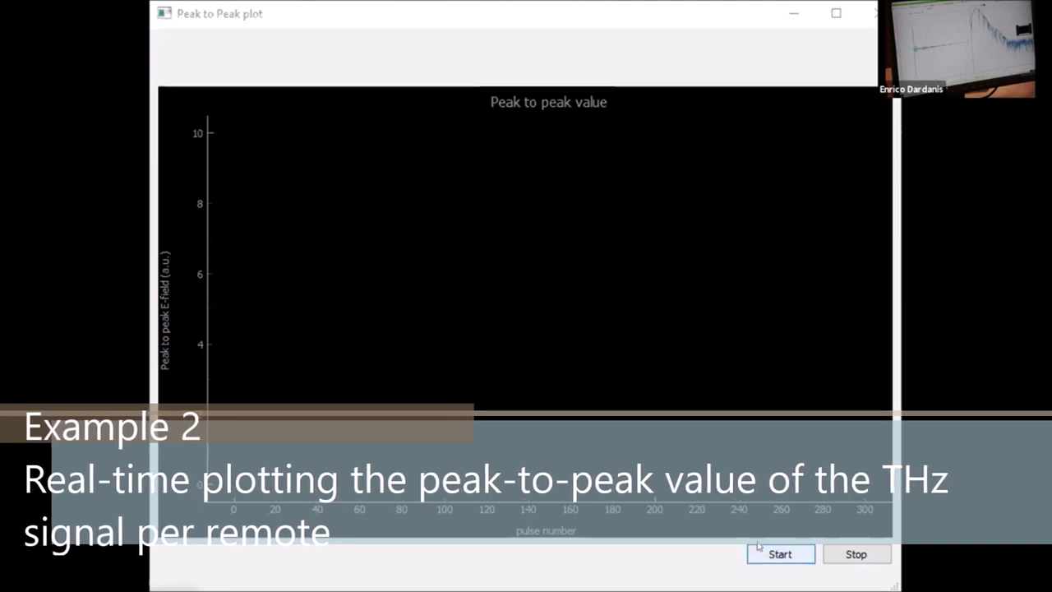
# Start live peak-to-peak acquisition, plotting values near 10 with drops to zero when blocked.
pyautogui.click(780, 552)
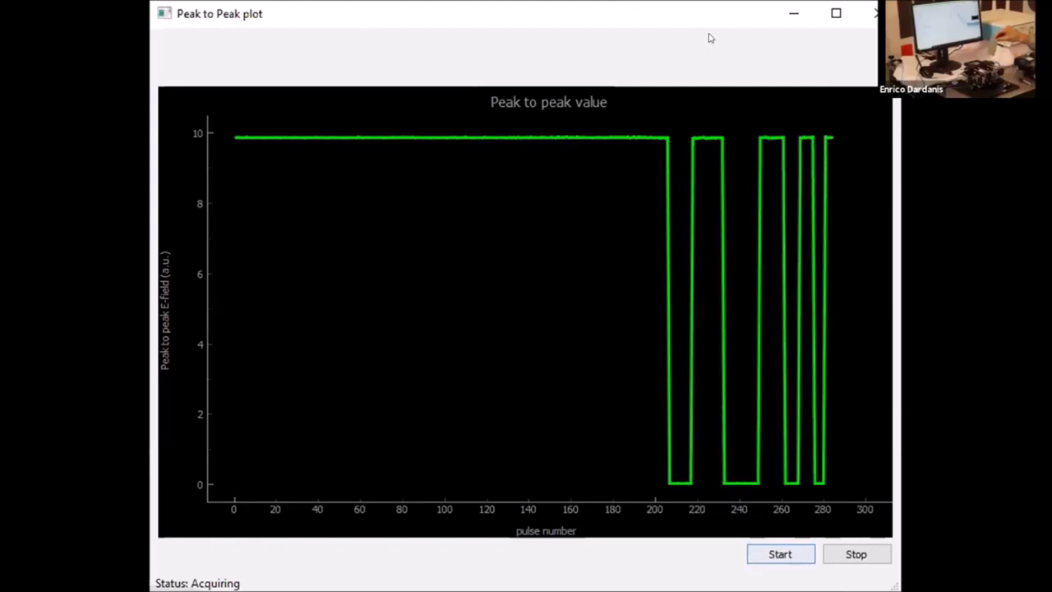
pyautogui.moveTo(727, 40)
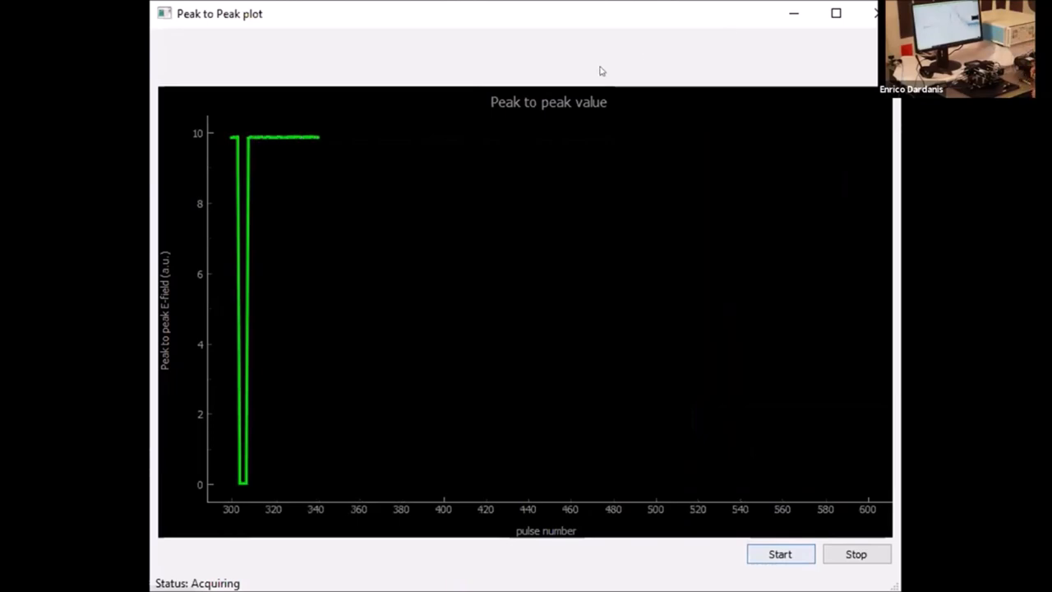
pyautogui.moveTo(576, 83)
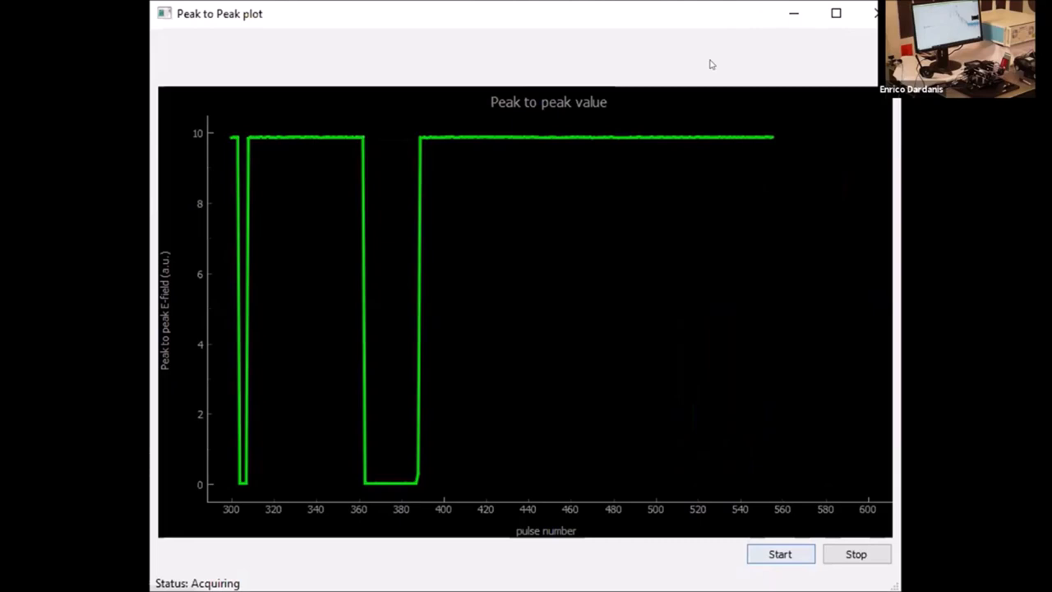
pyautogui.moveTo(679, 20)
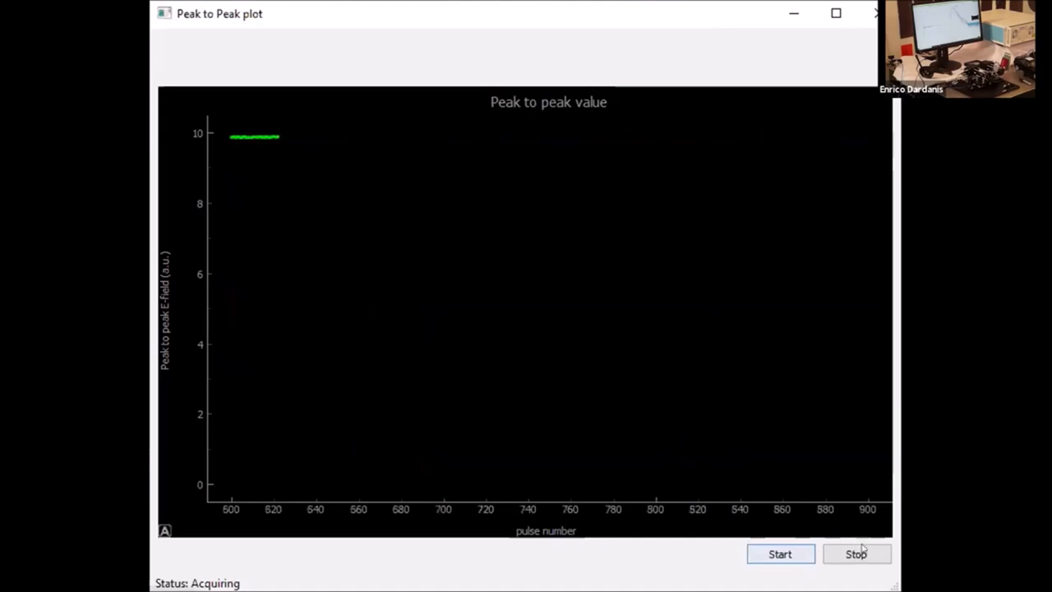
# Stop and restart the peak-to-peak acquisition so a steady trace near 10 continues.
pyautogui.click(855, 552)
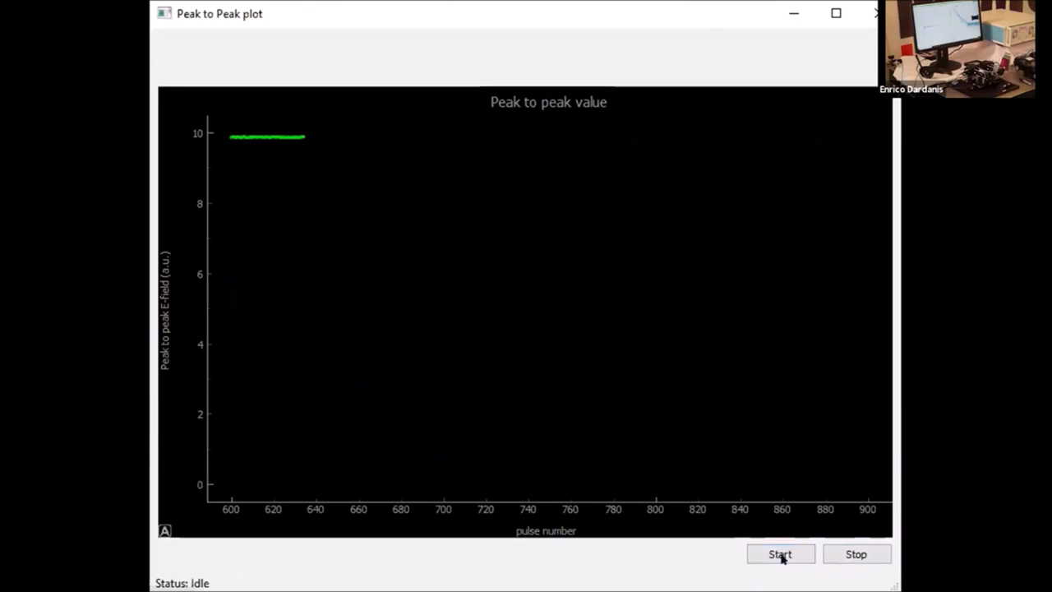
pyautogui.click(780, 554)
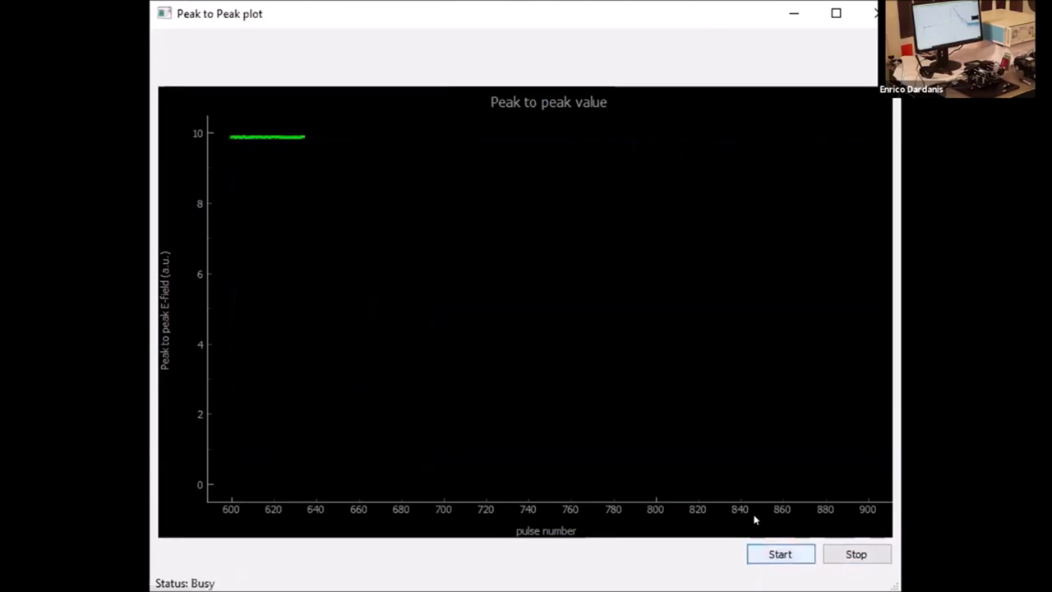
pyautogui.click(779, 553)
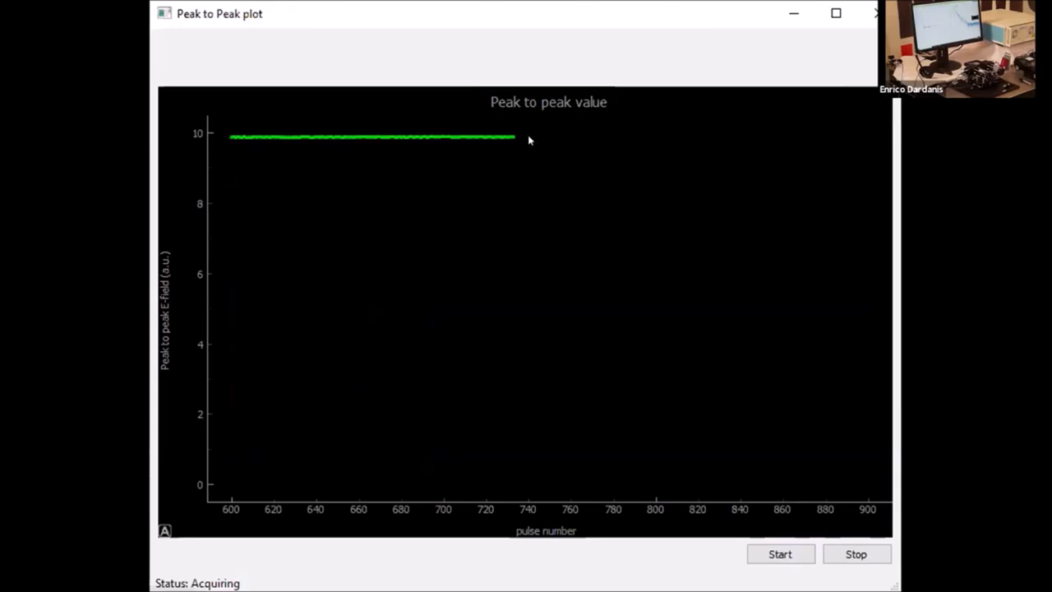
pyautogui.moveTo(858, 520)
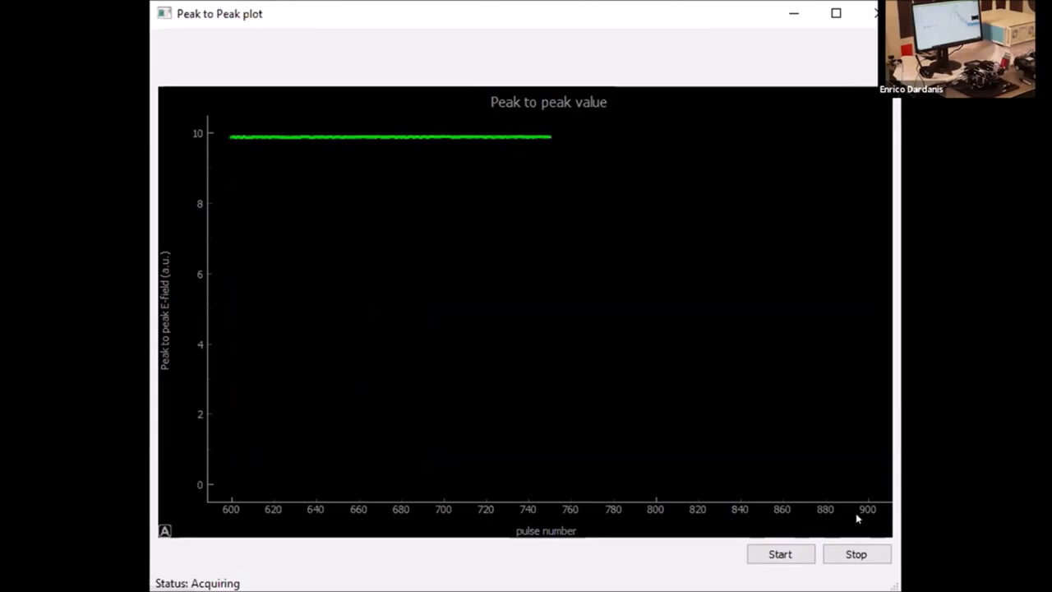
pyautogui.moveTo(855, 554)
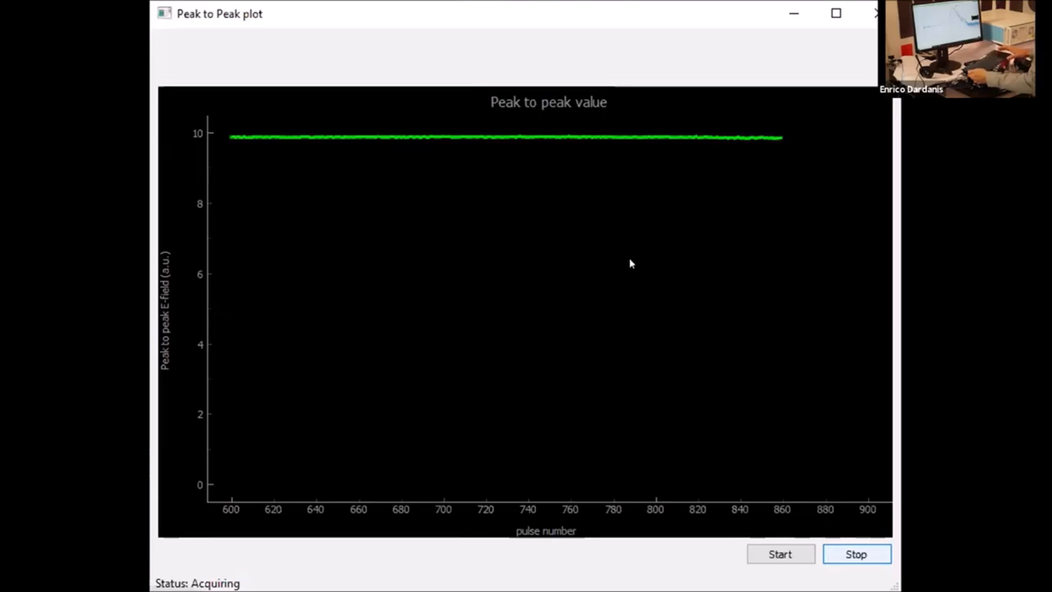
# Stop the peak-to-peak acquisition, then start a new live run.
pyautogui.click(855, 554)
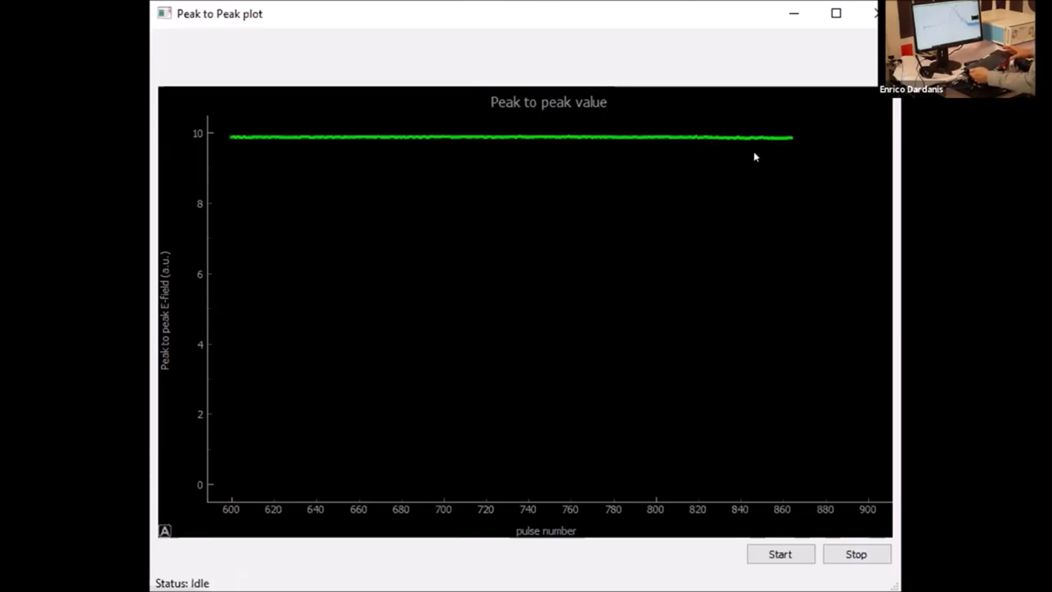
pyautogui.moveTo(771, 131)
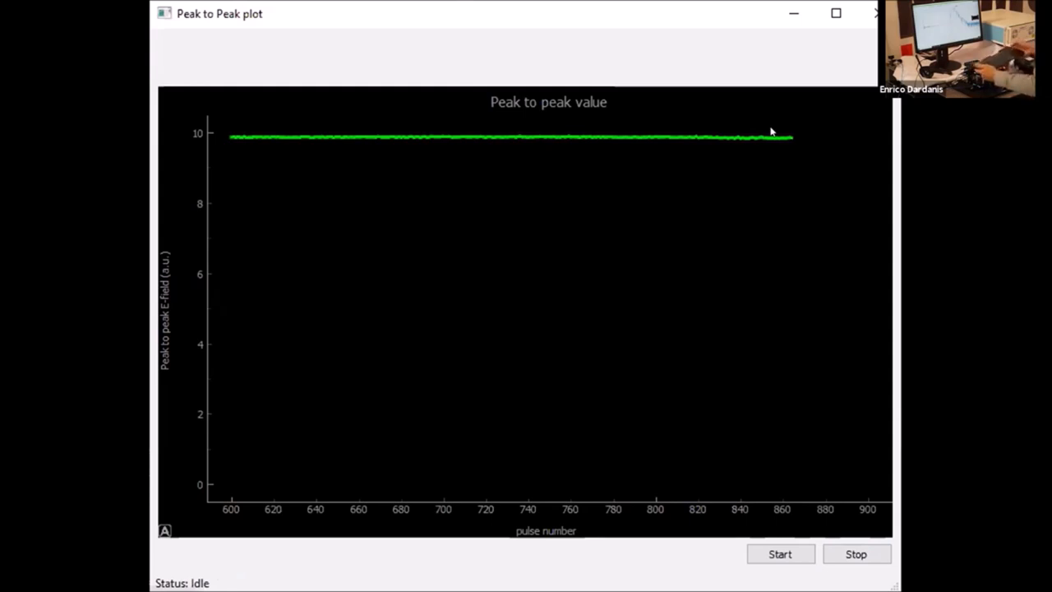
pyautogui.click(779, 553)
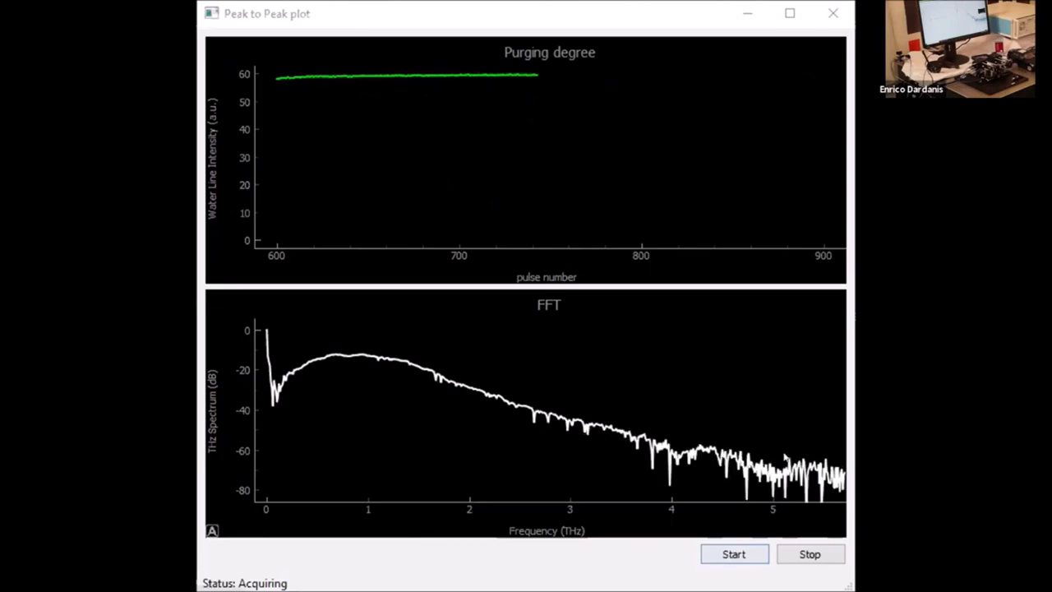
pyautogui.moveTo(711, 296)
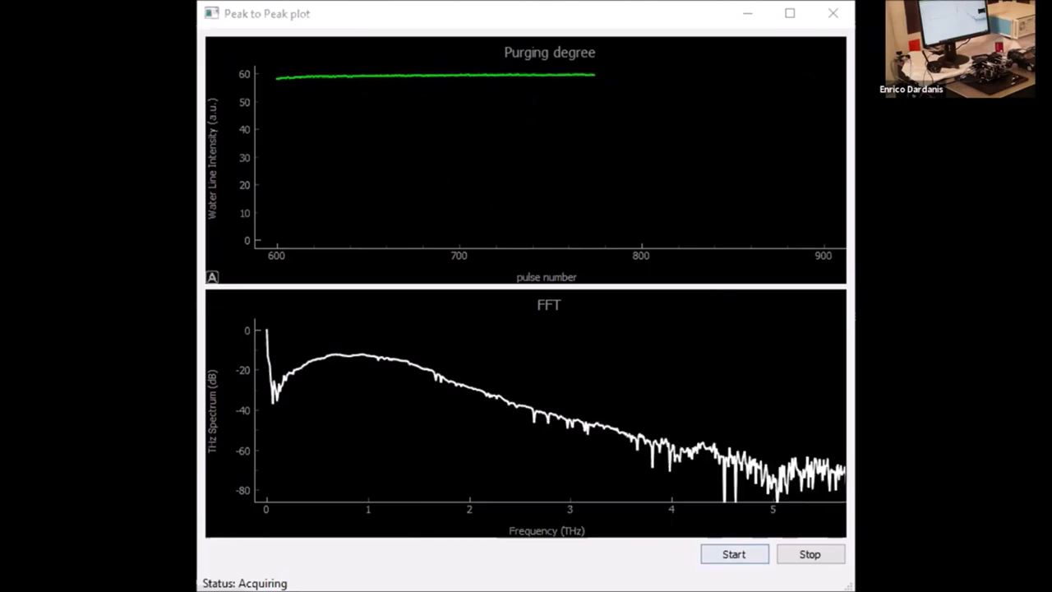
pyautogui.moveTo(716, 125)
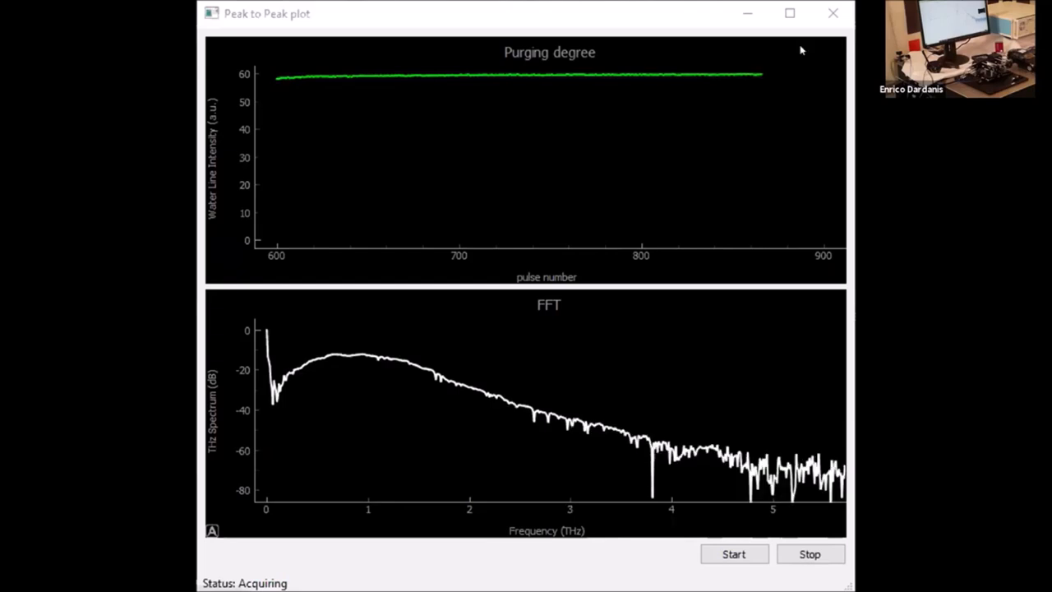
pyautogui.moveTo(758, 79)
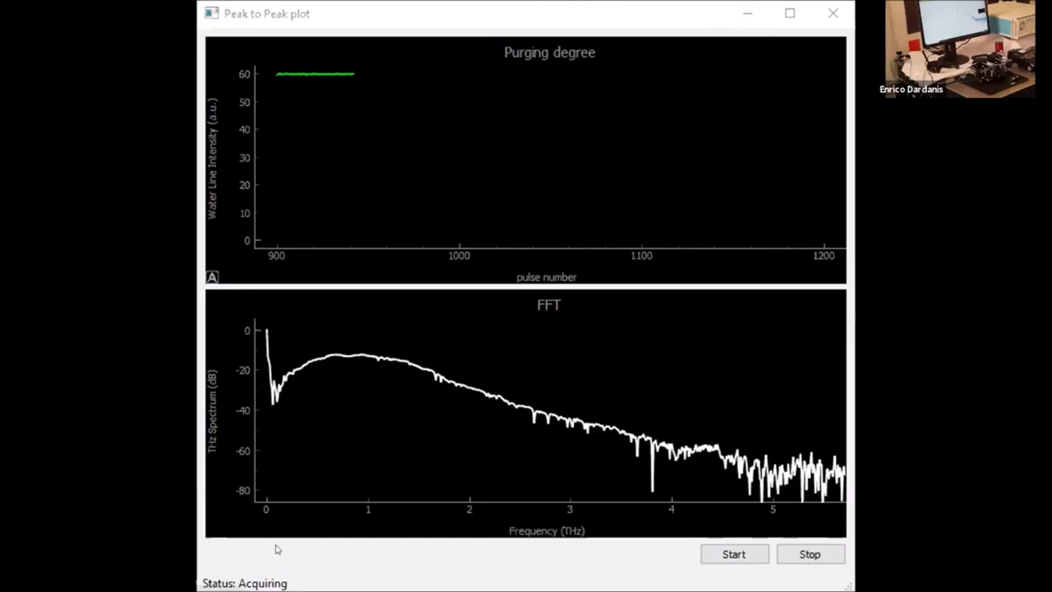
pyautogui.moveTo(635, 401)
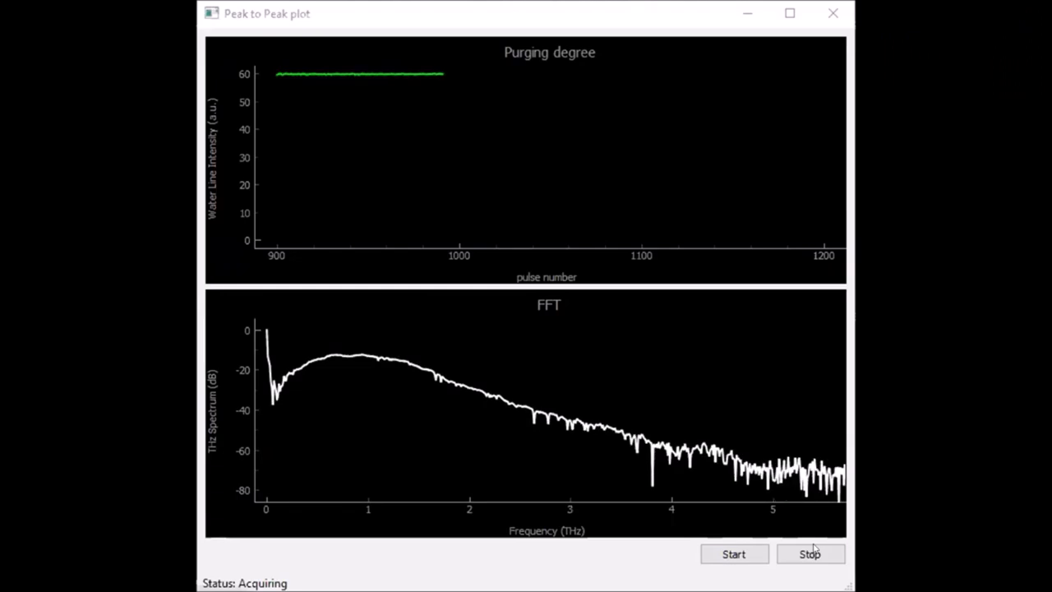
pyautogui.click(809, 554)
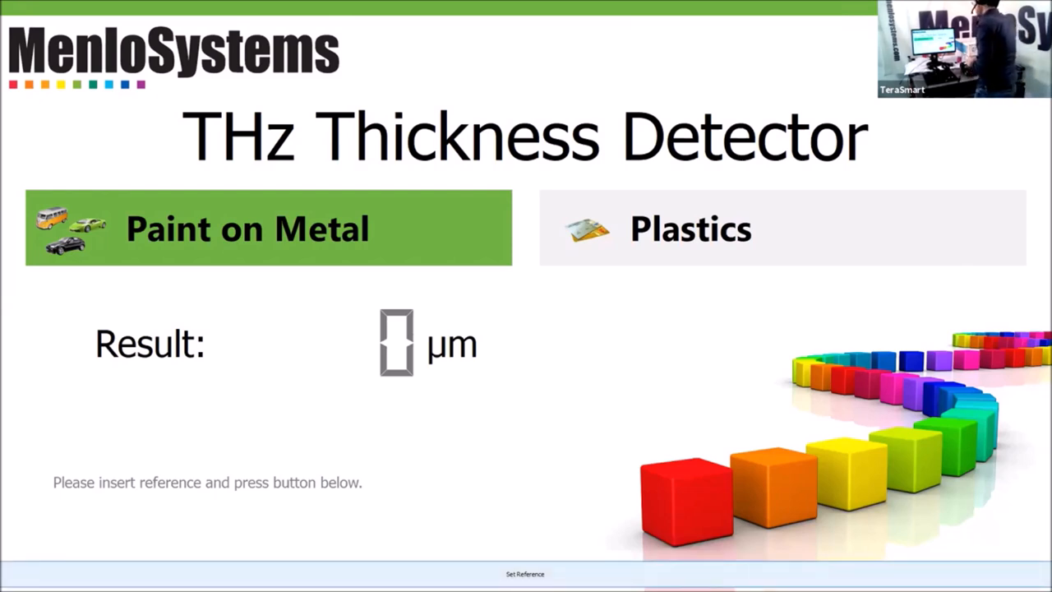
pyautogui.moveTo(152, 500)
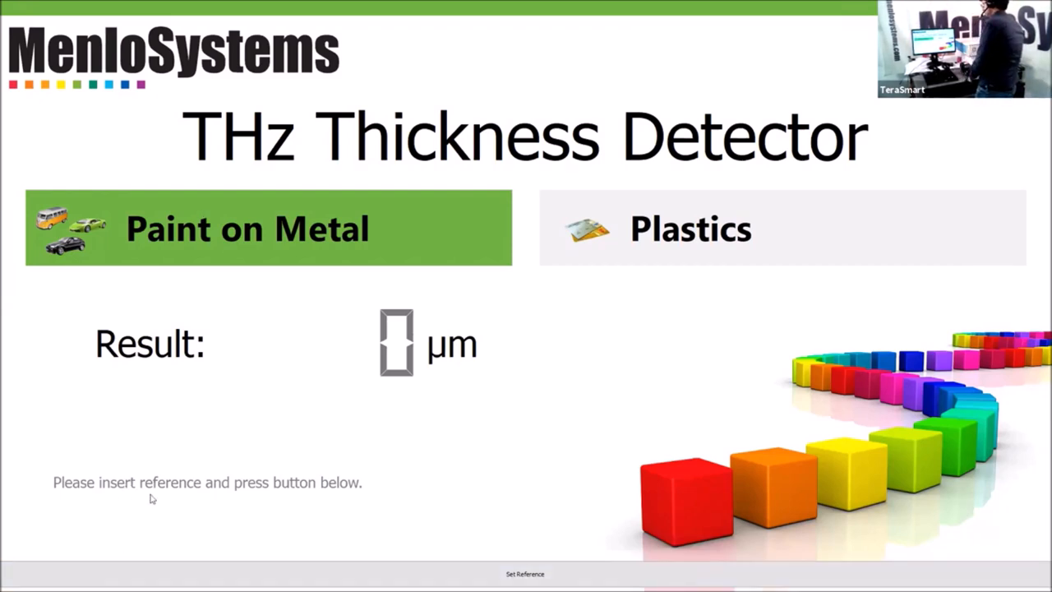
pyautogui.moveTo(257, 510)
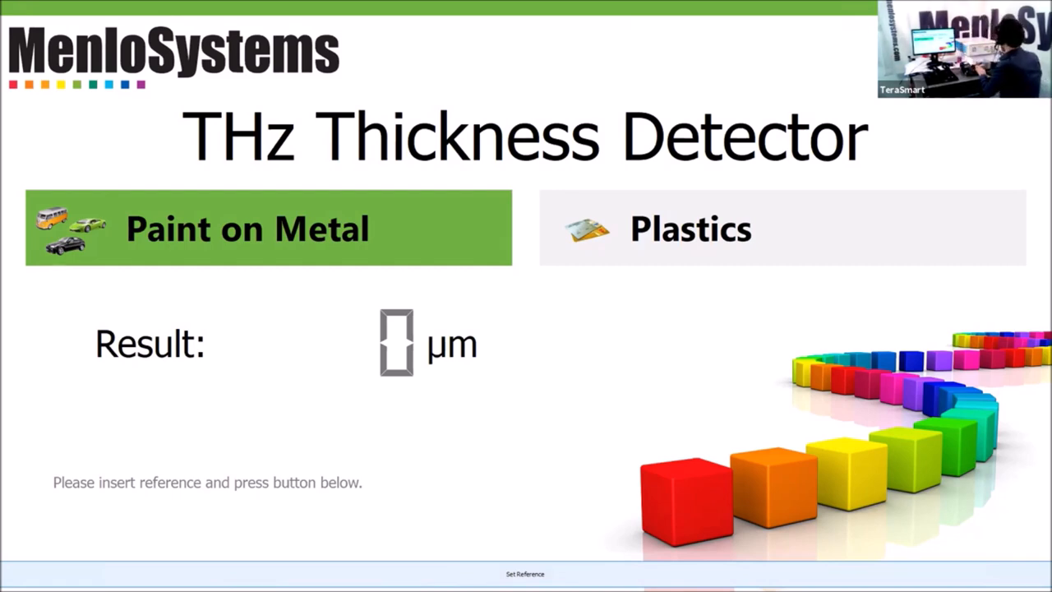
pyautogui.moveTo(454, 540)
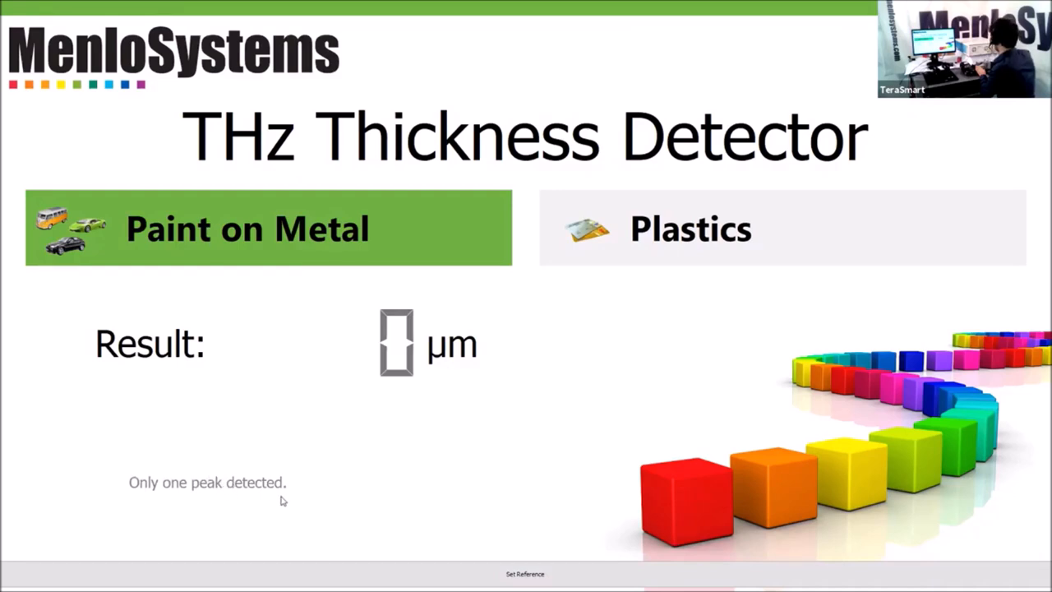
pyautogui.moveTo(257, 441)
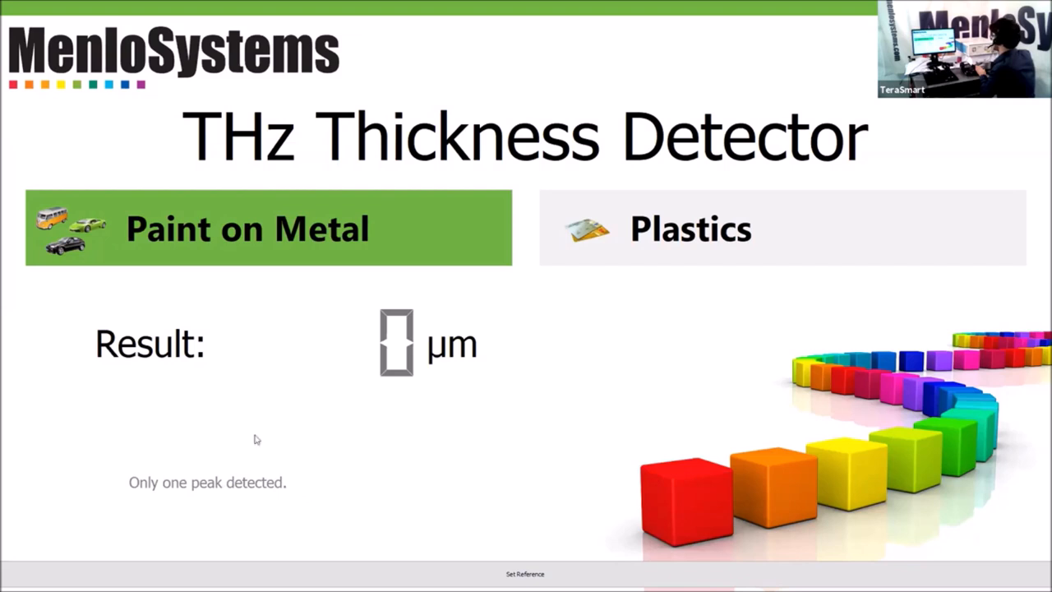
pyautogui.moveTo(286, 410)
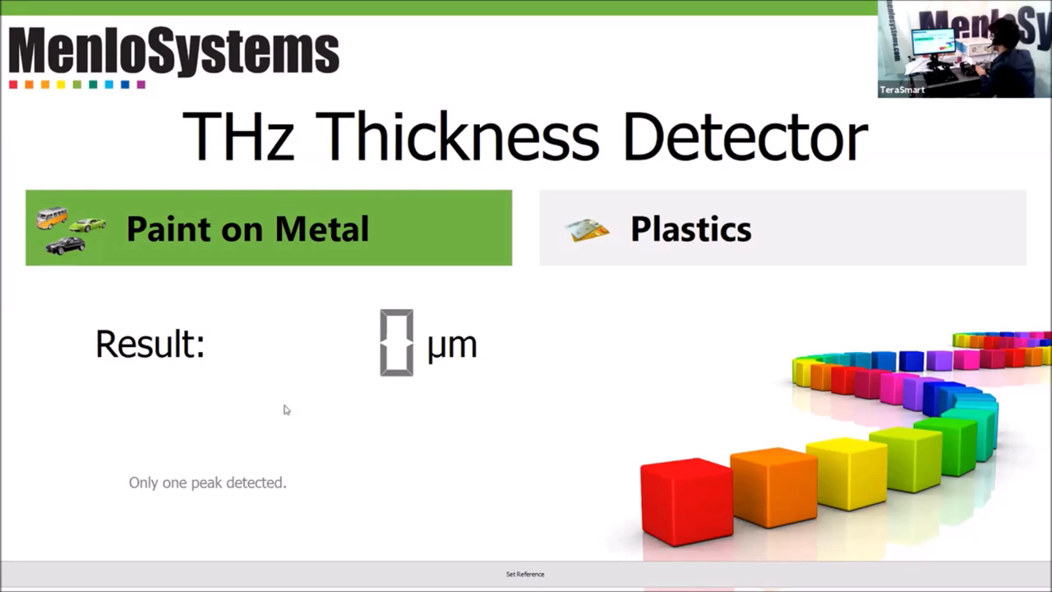
pyautogui.moveTo(290, 429)
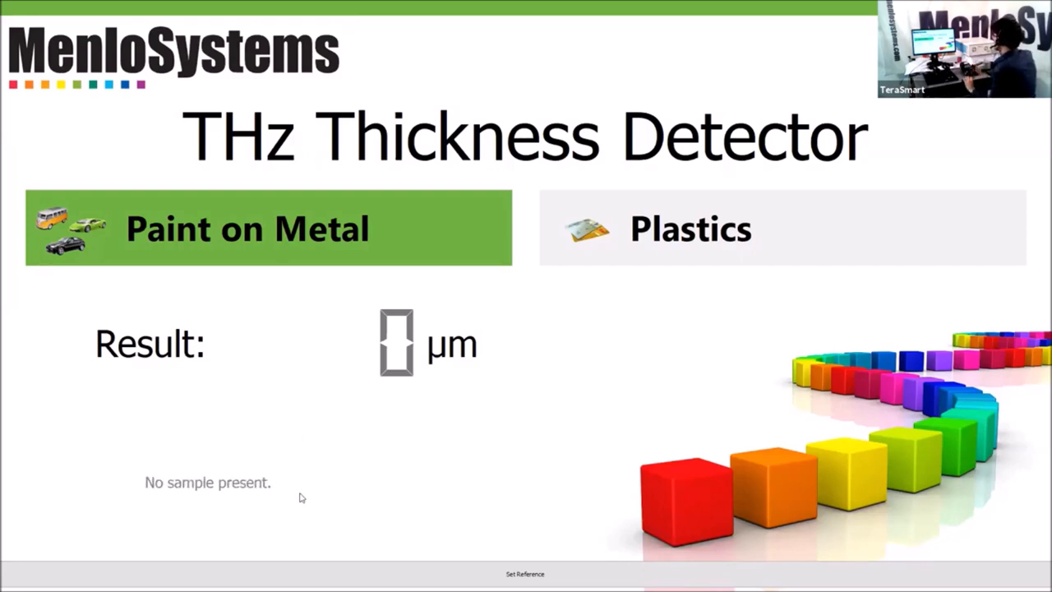
pyautogui.moveTo(365, 547)
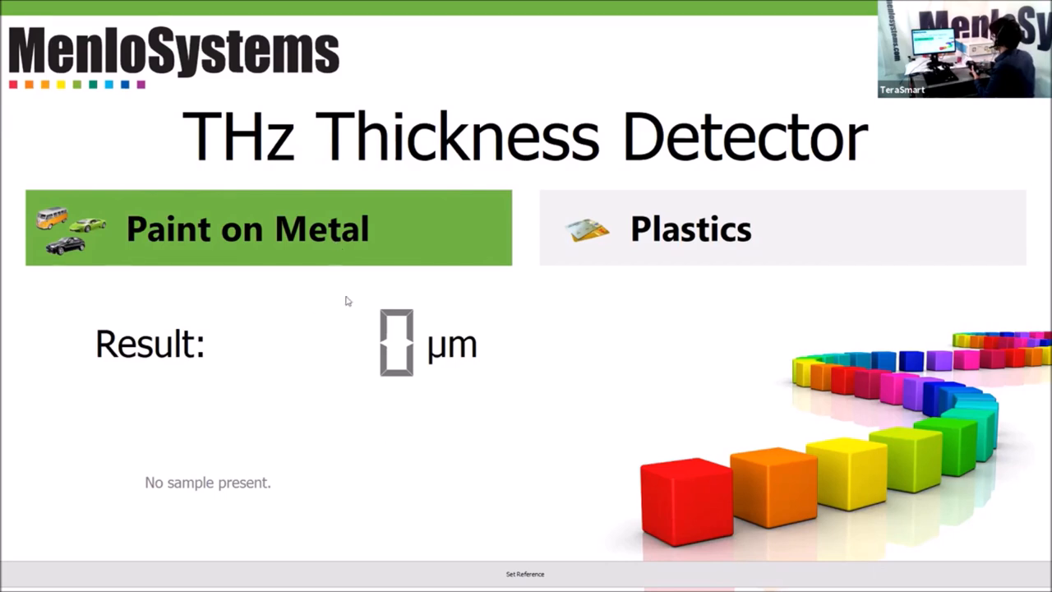
pyautogui.moveTo(753, 207)
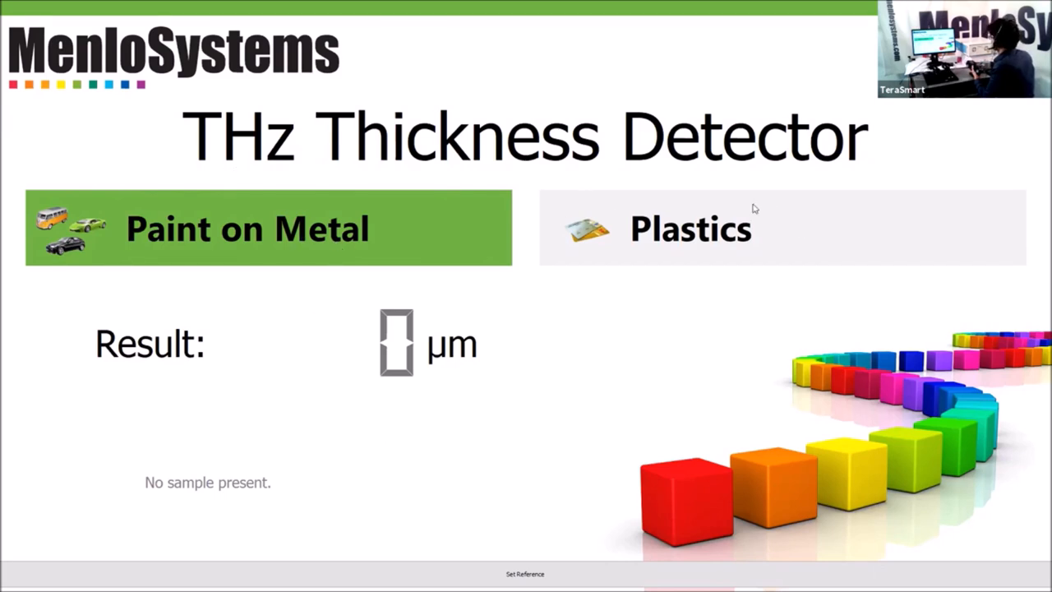
pyautogui.moveTo(321, 296)
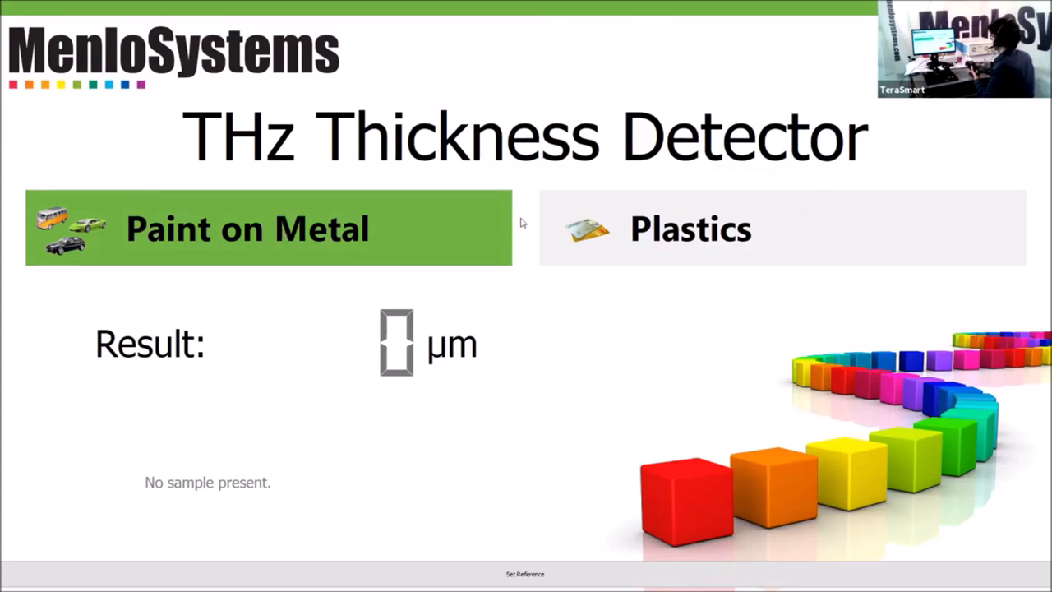
pyautogui.moveTo(491, 224)
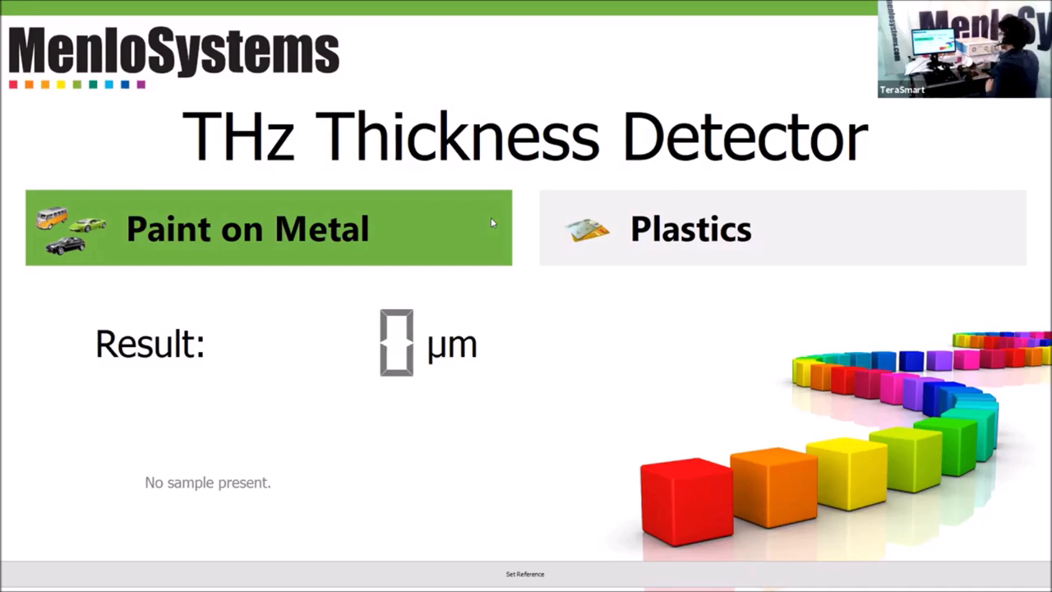
pyautogui.moveTo(656, 217)
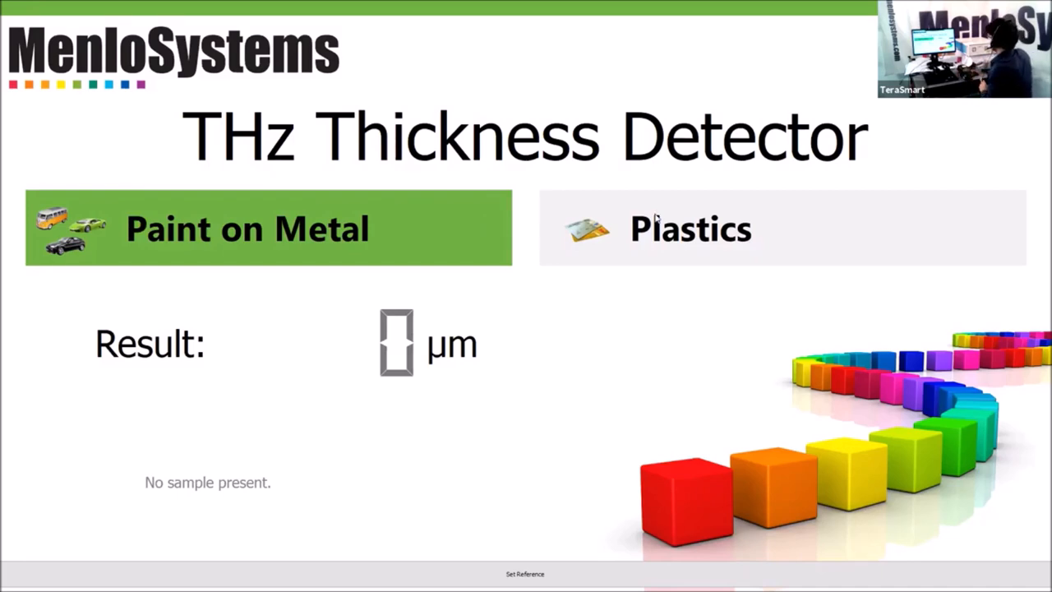
# Switch the detector from Paint on Metal to Plastics measurement mode.
pyautogui.click(691, 229)
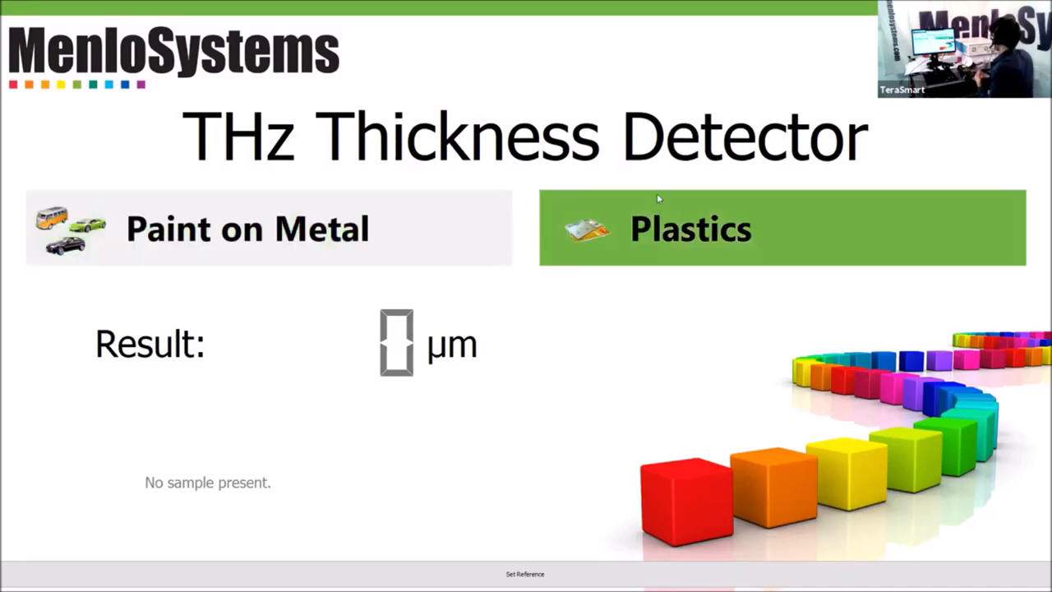